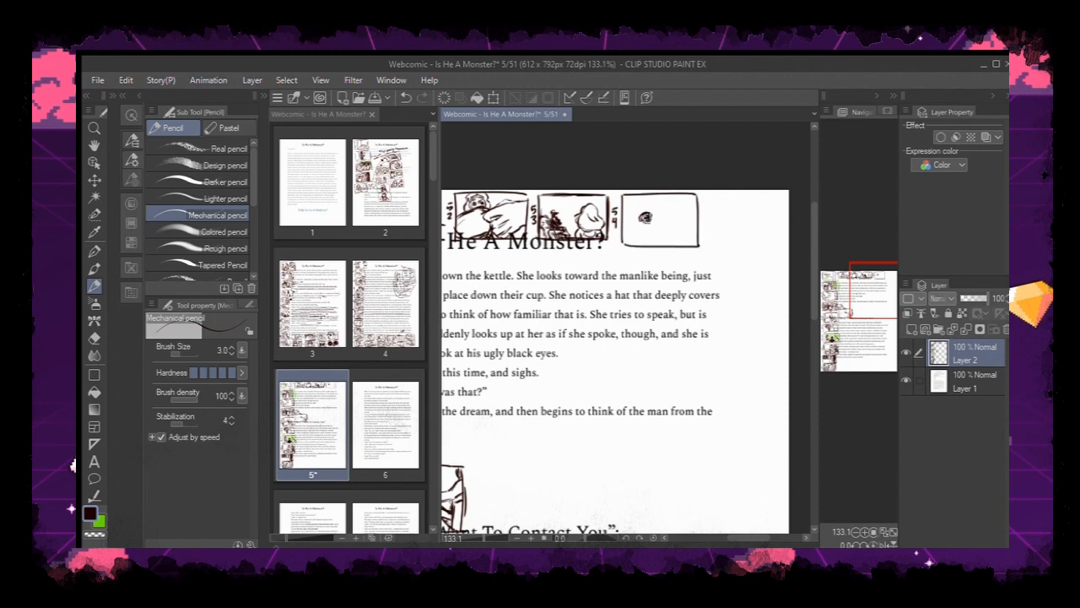
Sketch thumbnail panels beside the chapter heading and a scene inside a new thumbnail box while moving down the script
{"action": "left_click_drag", "start_coordinate": [633, 211], "coordinate": [675, 228]}
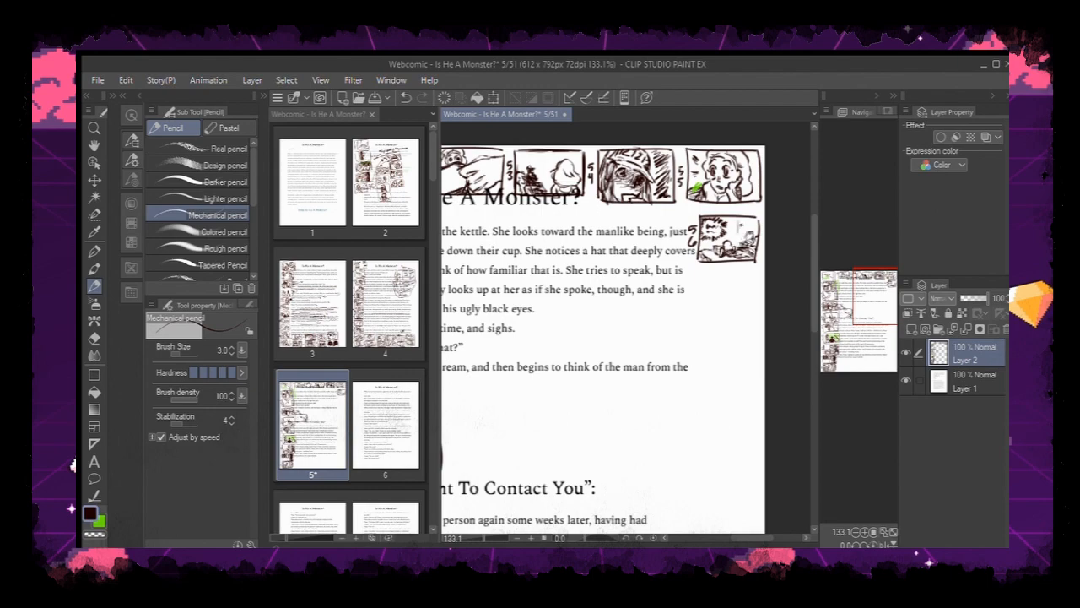
{"action": "scroll", "scroll_direction": "down", "scroll_amount": 3}
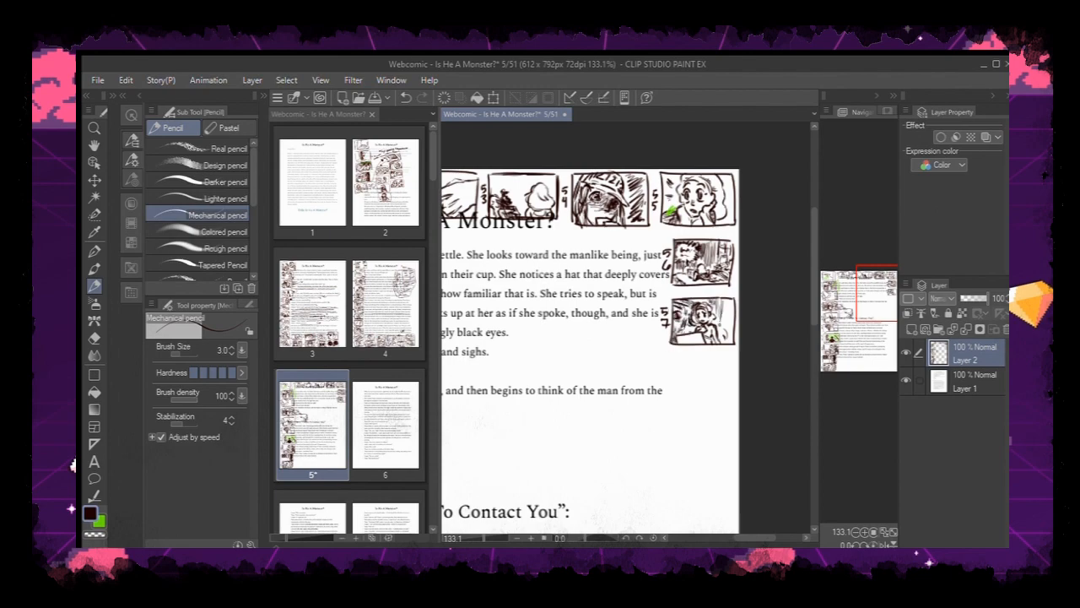
{"action": "scroll", "scroll_direction": "down", "scroll_amount": 3}
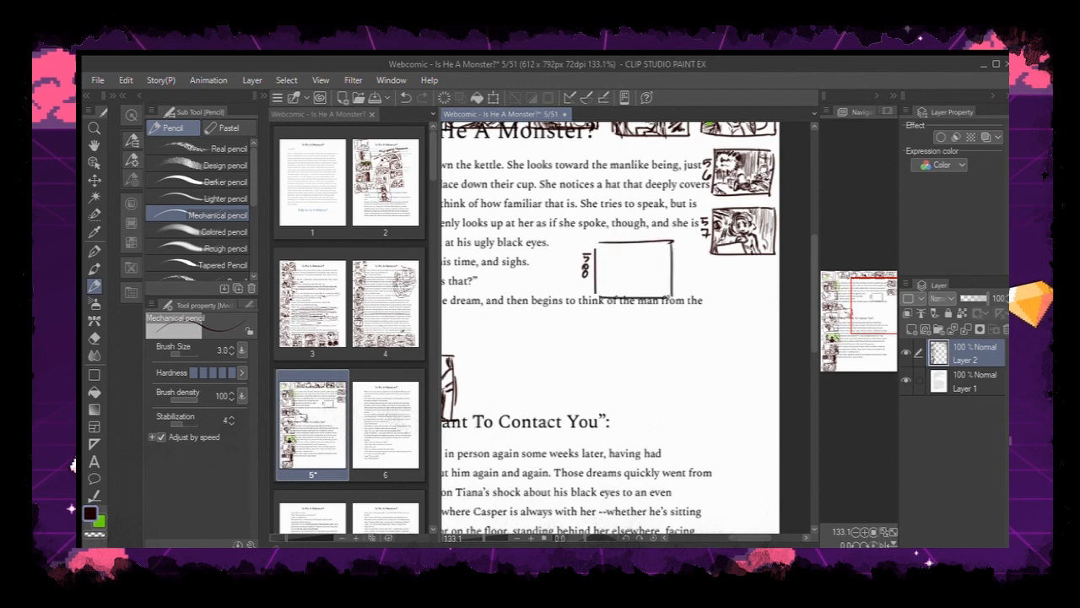
{"action": "left_click_drag", "start_coordinate": [608, 253], "coordinate": [658, 287]}
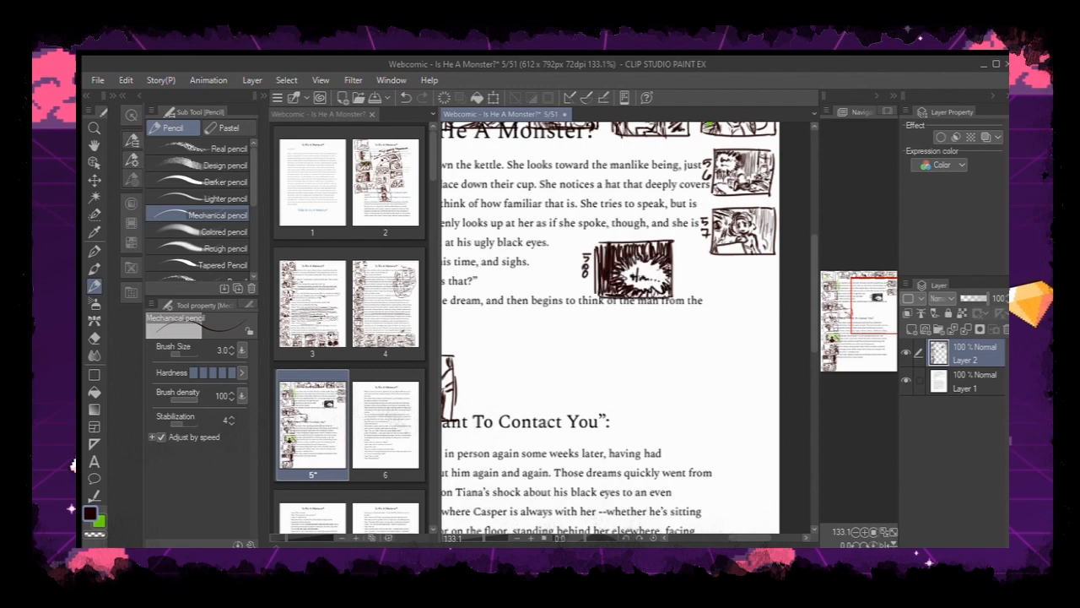
{"action": "scroll", "scroll_direction": "down", "scroll_amount": 3}
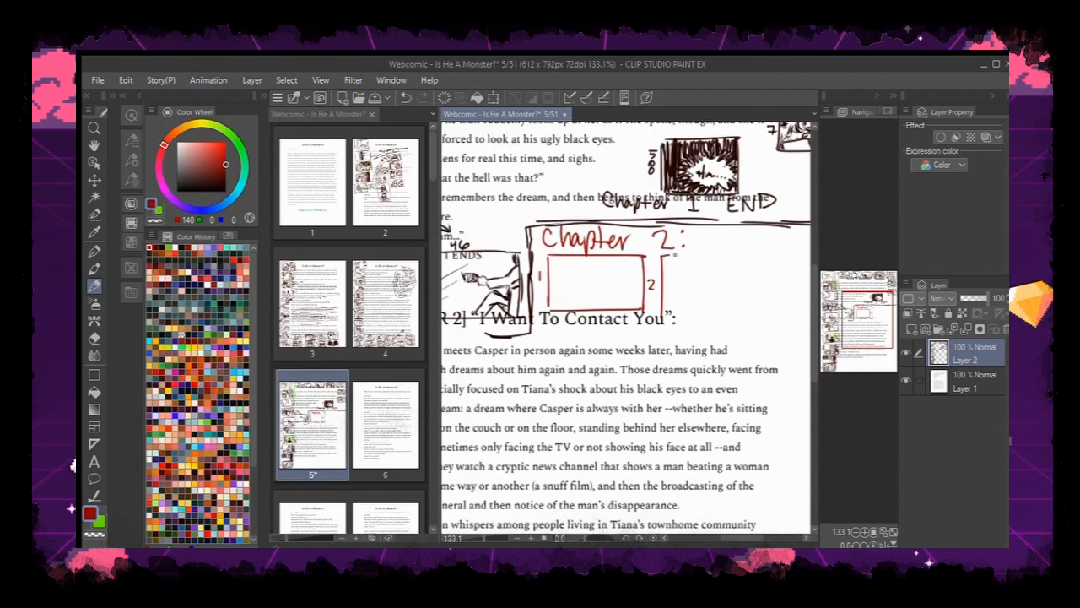
{"action": "scroll", "scroll_direction": "down", "scroll_amount": 3}
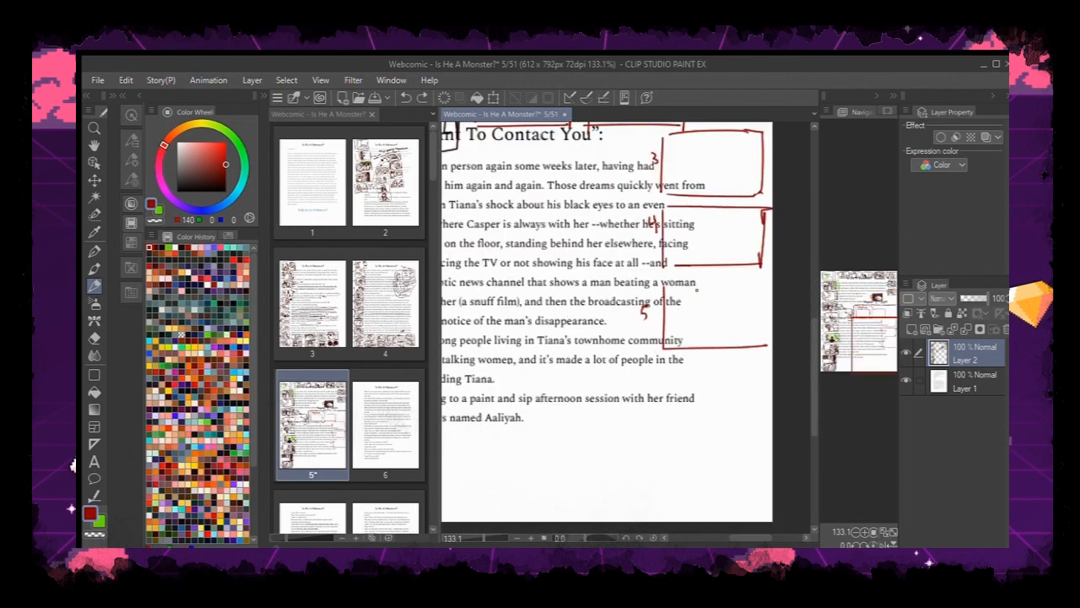
{"action": "scroll", "scroll_direction": "down", "scroll_amount": 3}
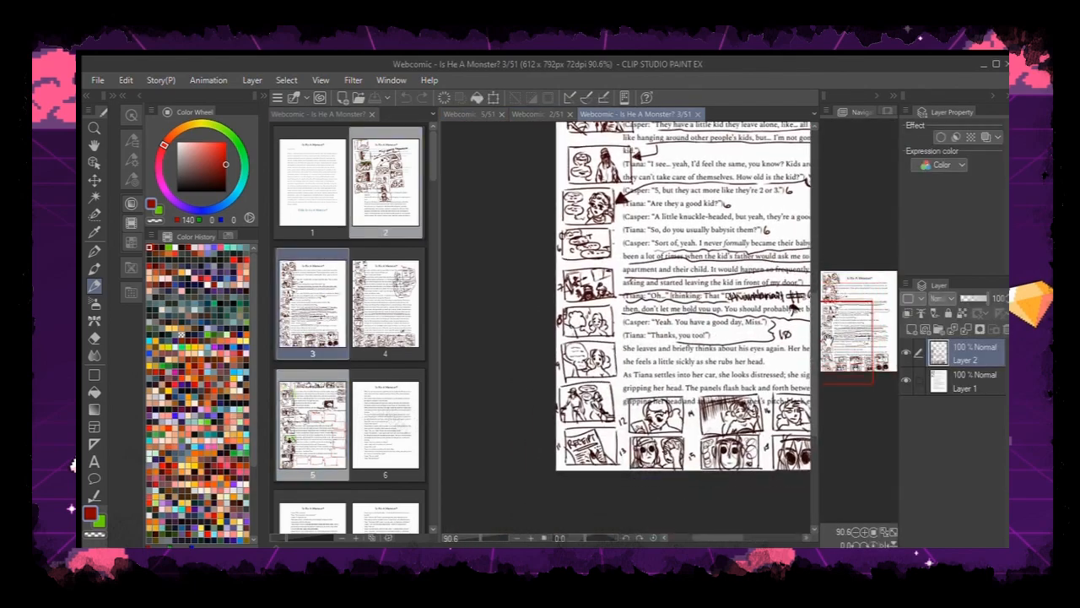
Go to script page 4 then page 2, and switch over to the webcomic drawing canvas
{"action": "left_click", "coordinate": [385, 300]}
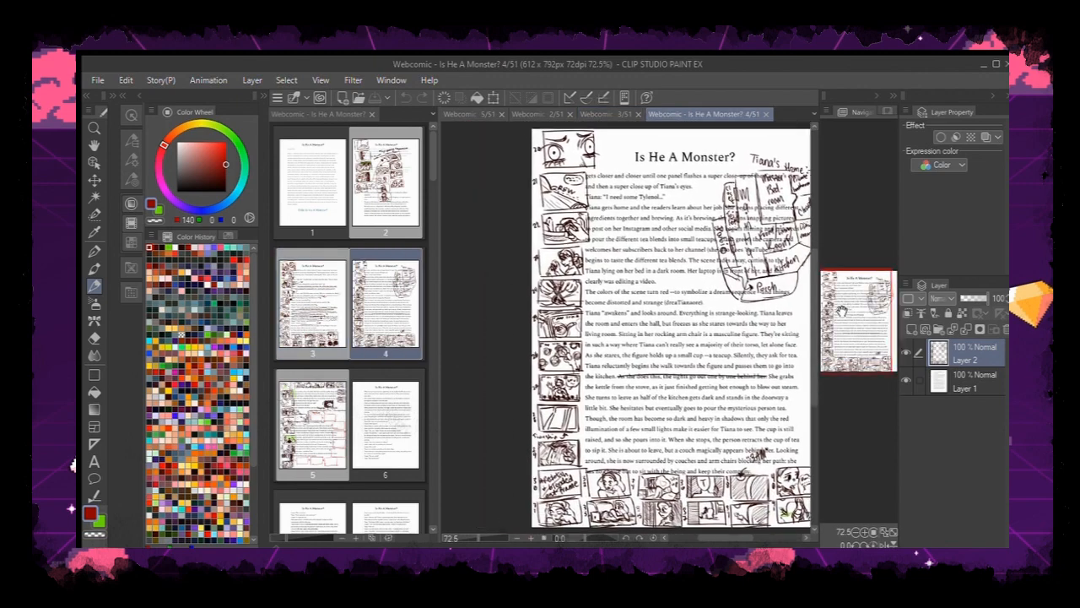
{"action": "scroll", "scroll_direction": "down", "scroll_amount": 3}
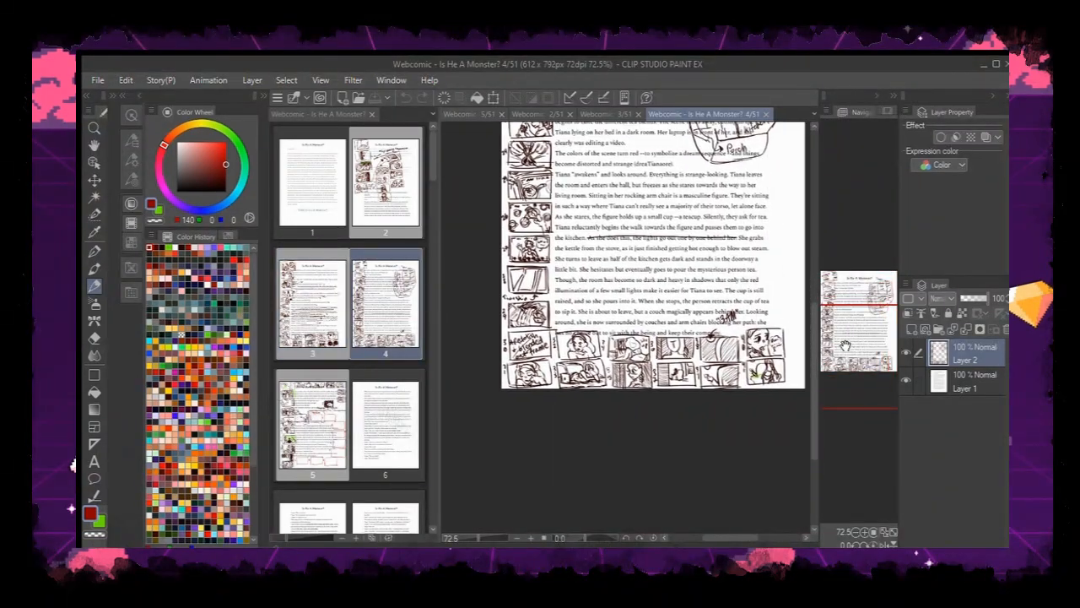
{"action": "left_click", "coordinate": [503, 115]}
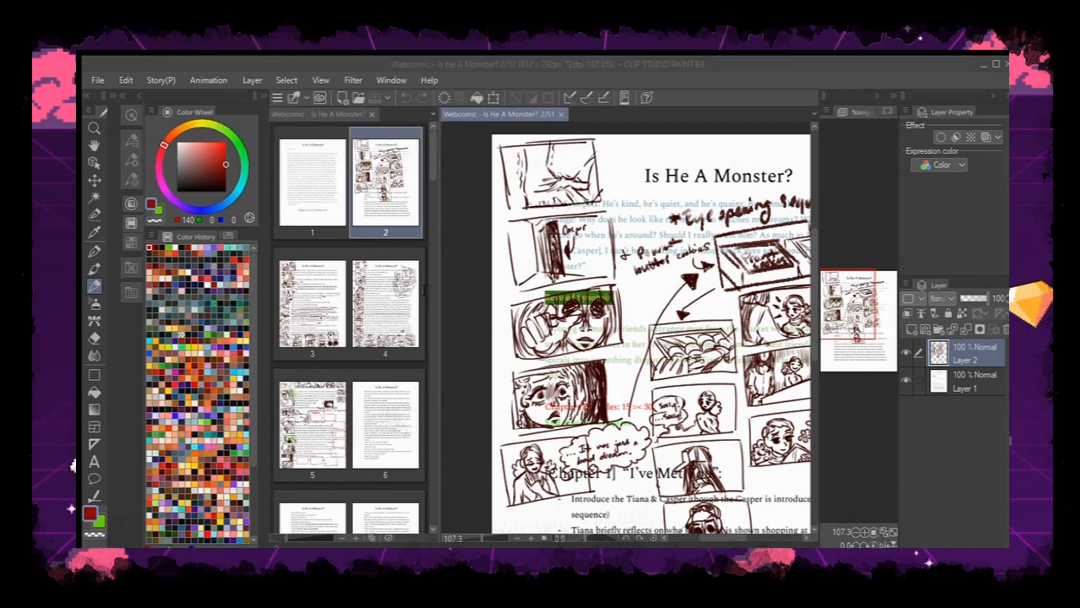
{"action": "mouse_move", "coordinate": [391, 378]}
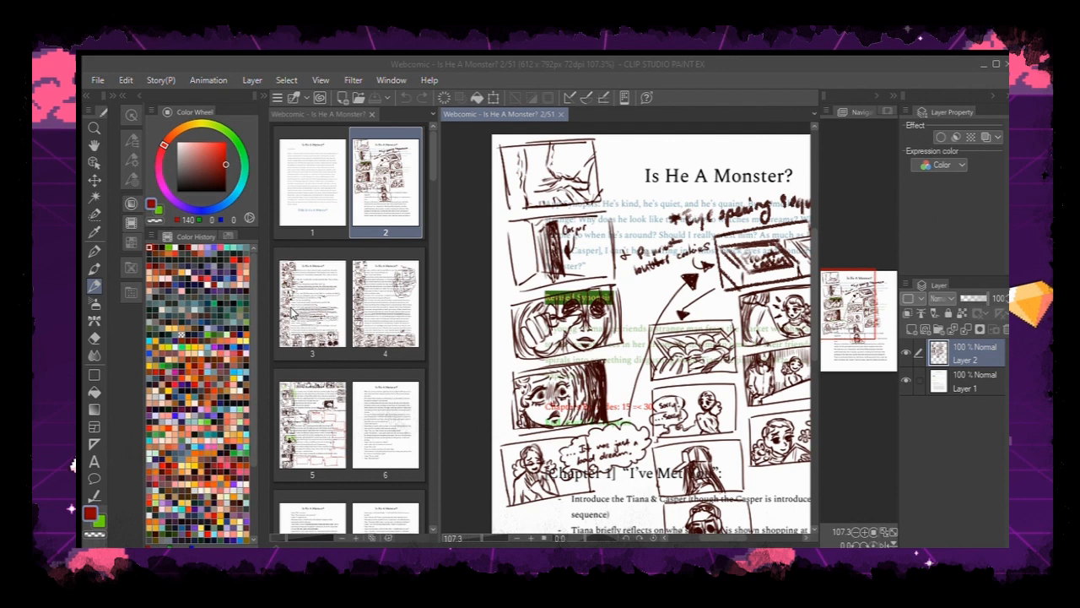
{"action": "mouse_move", "coordinate": [331, 210]}
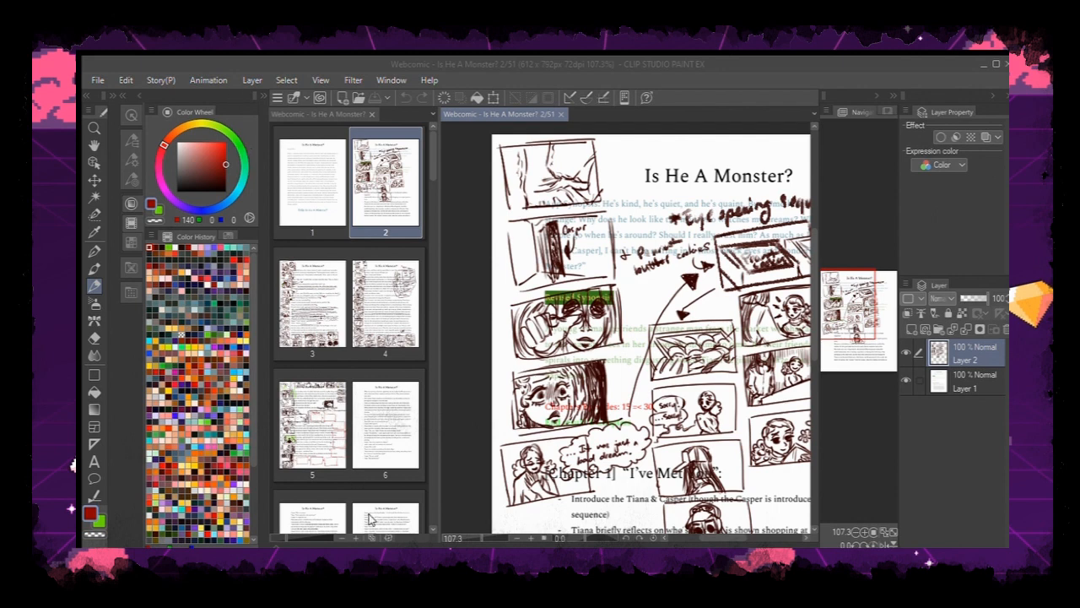
{"action": "left_click", "coordinate": [565, 115]}
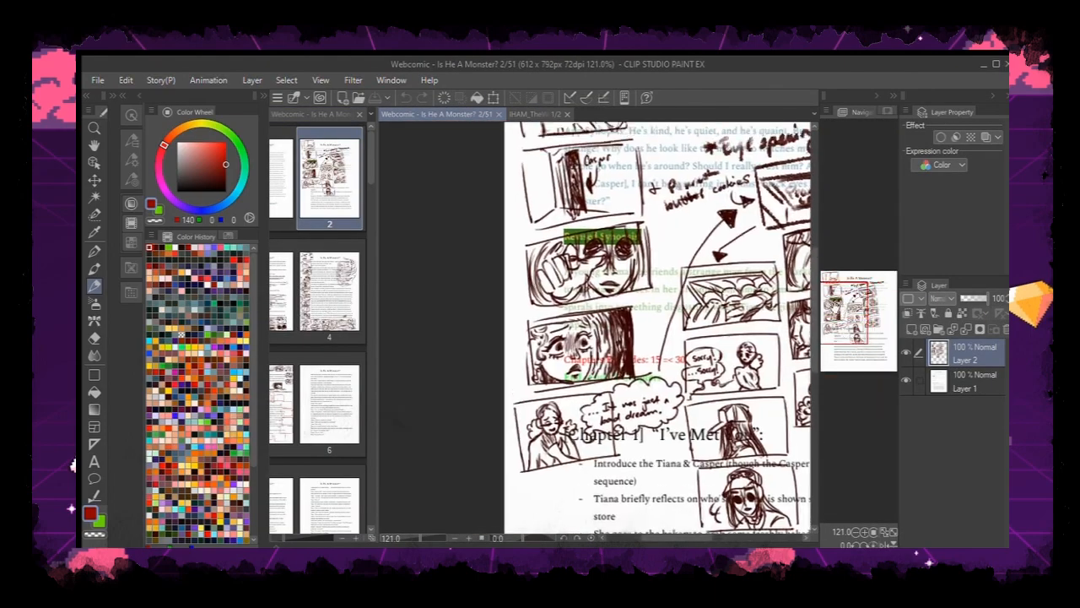
{"action": "left_click", "coordinate": [493, 115]}
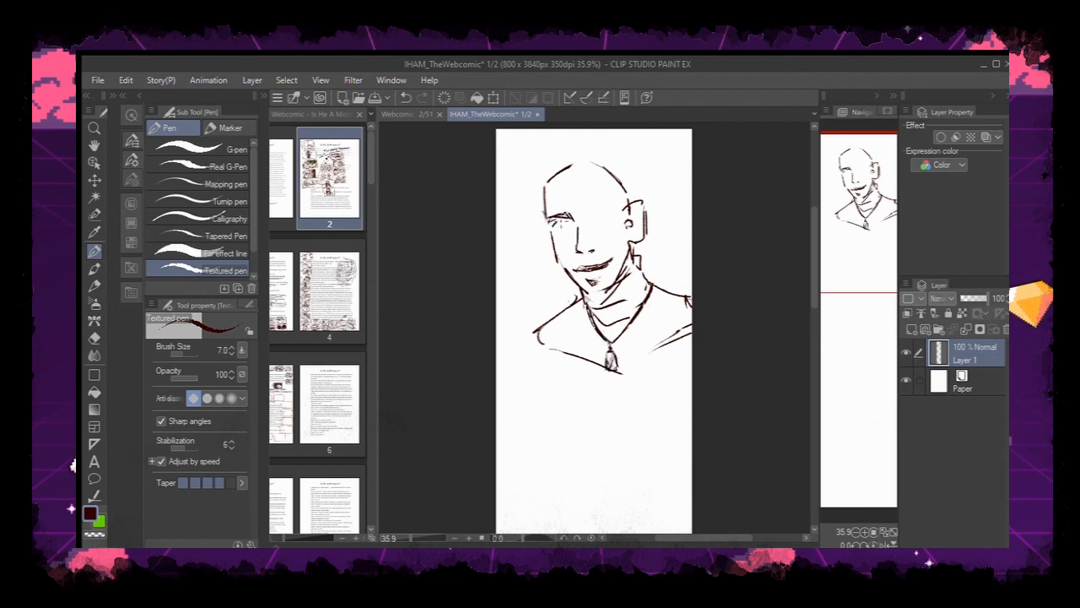
Add a cap lettered CAP and long hair to the sketched man with the Textured pen
{"action": "left_click", "coordinate": [561, 235]}
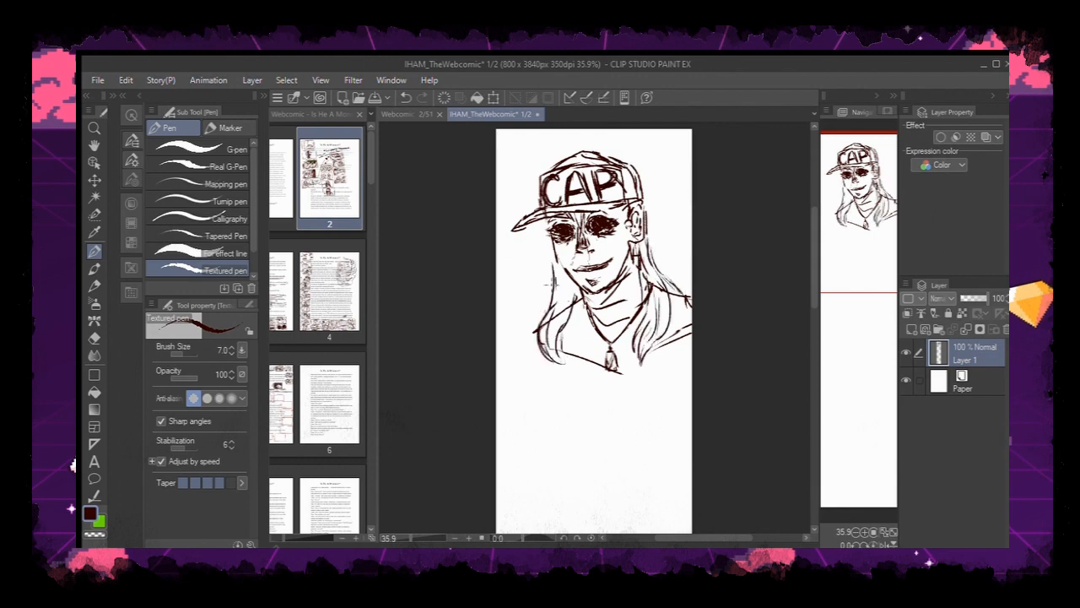
{"action": "left_click_drag", "start_coordinate": [557, 227], "coordinate": [591, 304]}
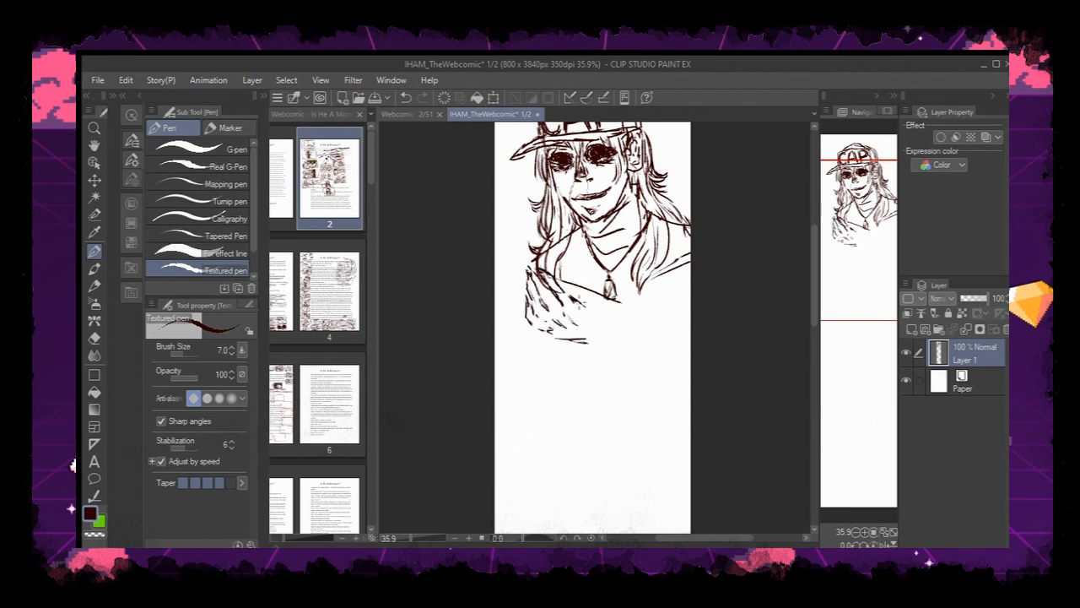
{"action": "scroll", "scroll_direction": "down", "scroll_amount": 3}
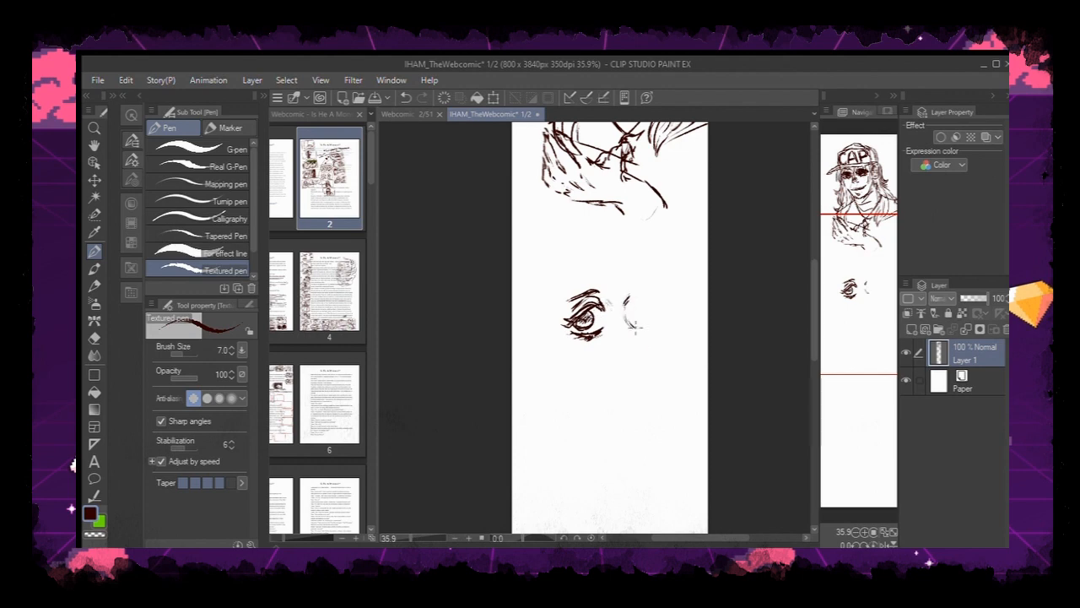
Draw the woman's second eye, head curls, face outline and turtleneck shoulders
{"action": "left_click_drag", "start_coordinate": [624, 301], "coordinate": [642, 338]}
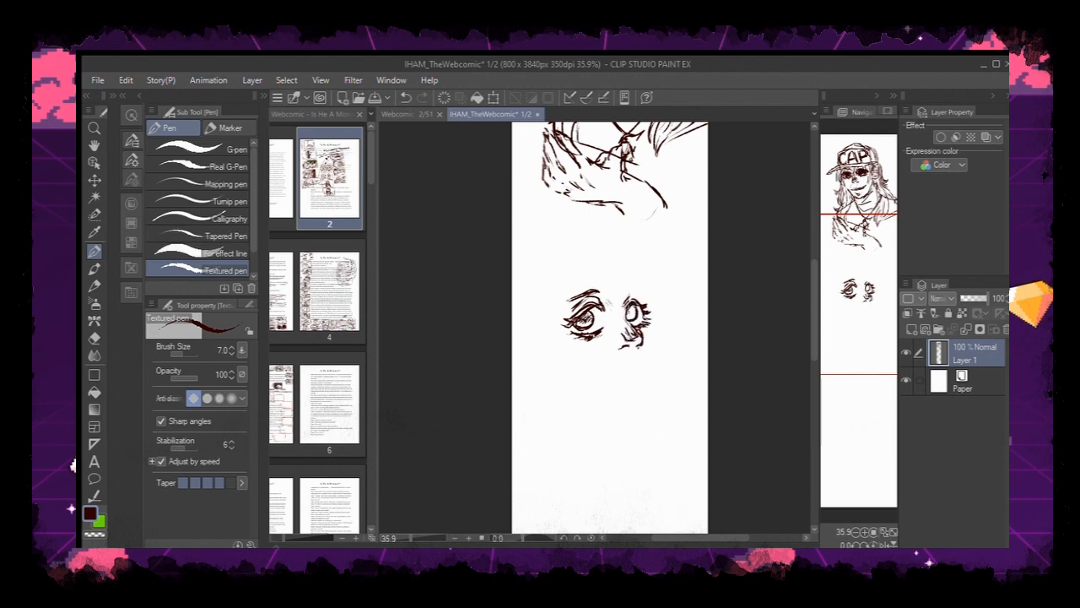
{"action": "left_click_drag", "start_coordinate": [628, 304], "coordinate": [641, 337]}
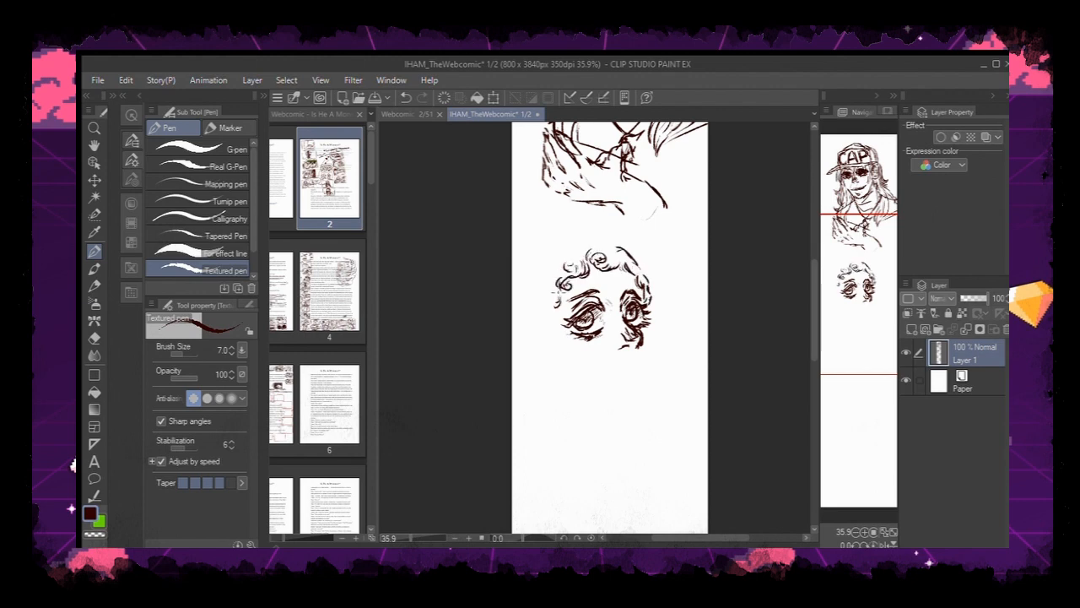
{"action": "left_click_drag", "start_coordinate": [574, 337], "coordinate": [633, 371]}
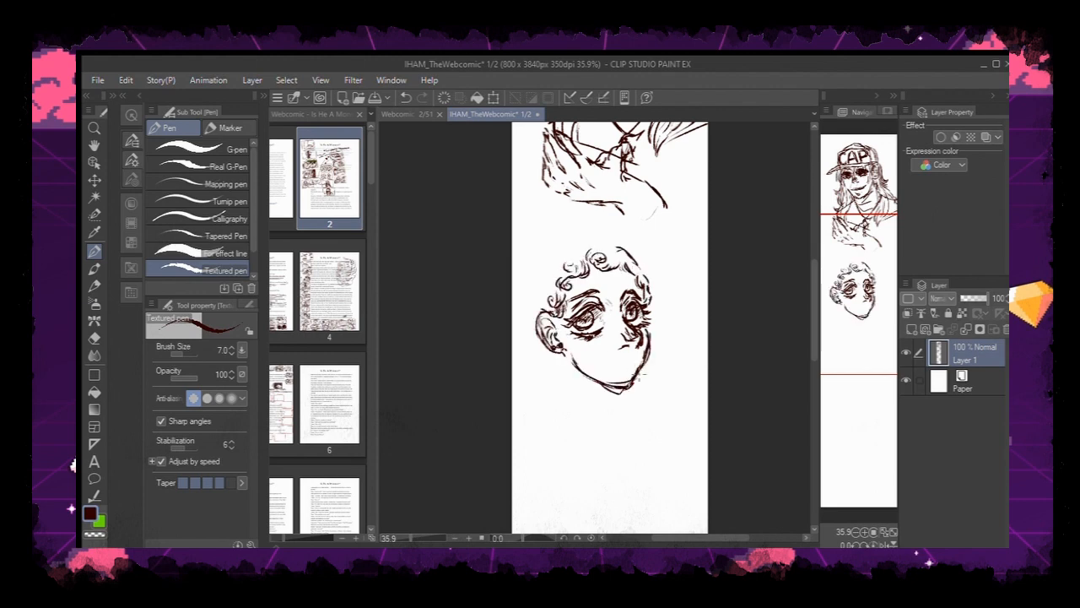
{"action": "left_click_drag", "start_coordinate": [604, 357], "coordinate": [628, 368]}
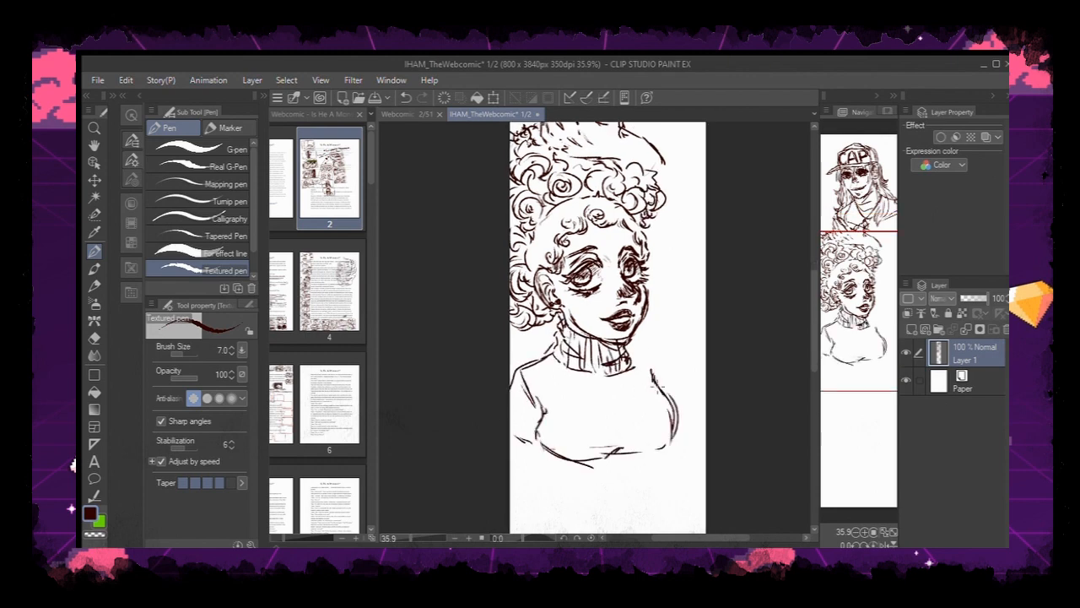
{"action": "left_click_drag", "start_coordinate": [548, 354], "coordinate": [675, 438]}
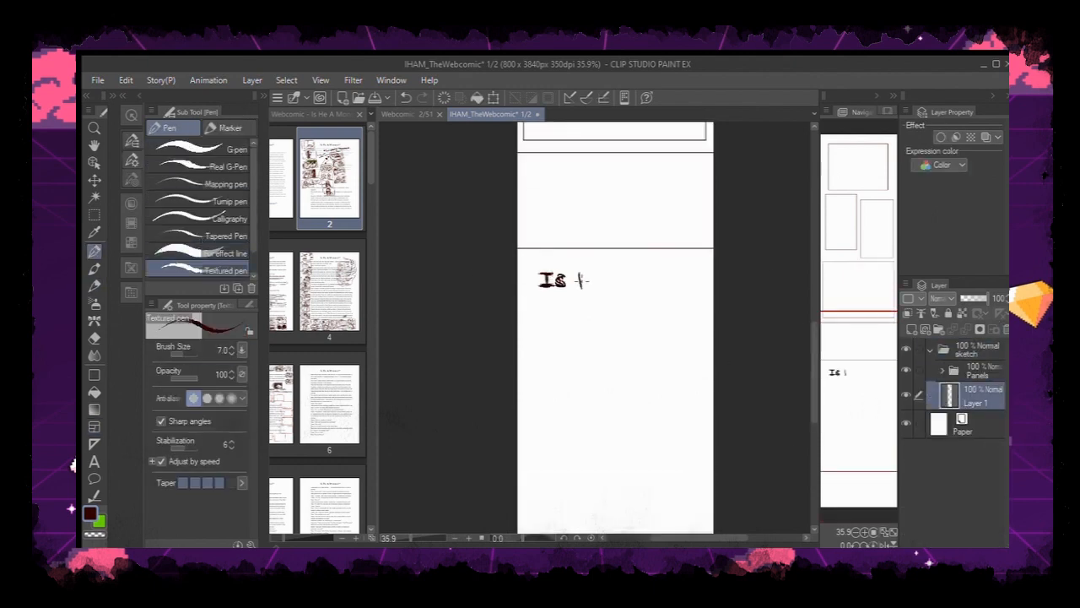
Letter the title 'Is He A Monster?' at the top and add a rectangular panel frame below it
{"action": "left_click_drag", "start_coordinate": [573, 280], "coordinate": [691, 280]}
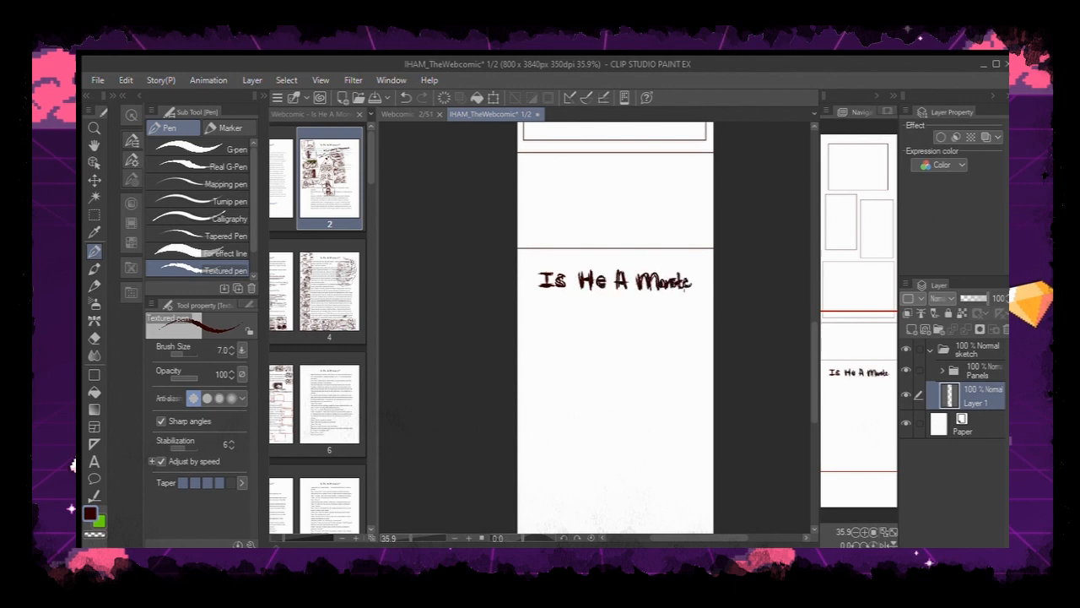
{"action": "left_click_drag", "start_coordinate": [667, 284], "coordinate": [702, 290]}
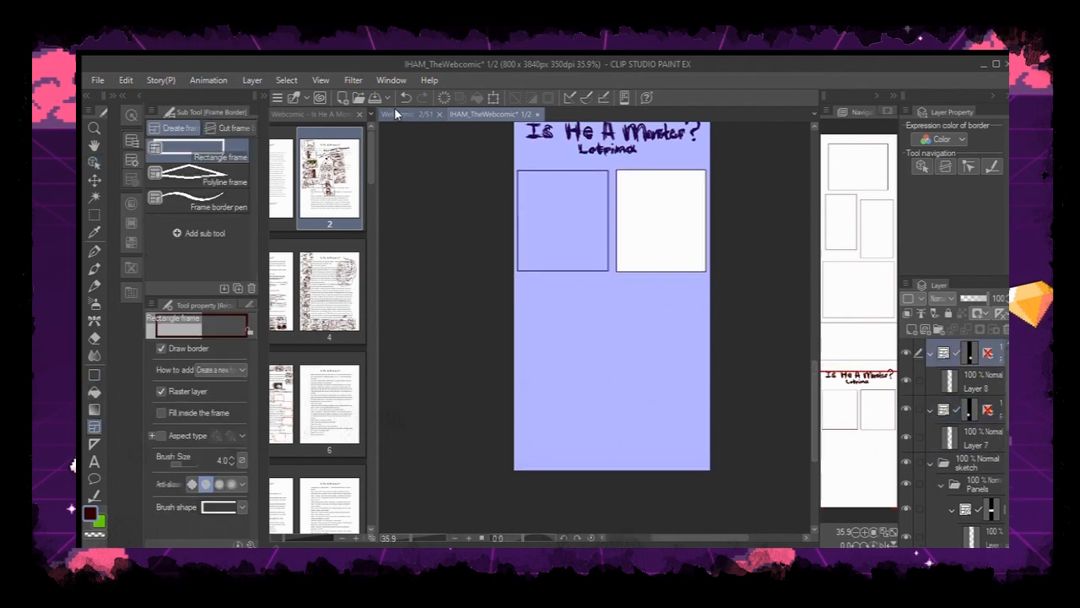
{"action": "left_click_drag", "start_coordinate": [520, 279], "coordinate": [625, 341]}
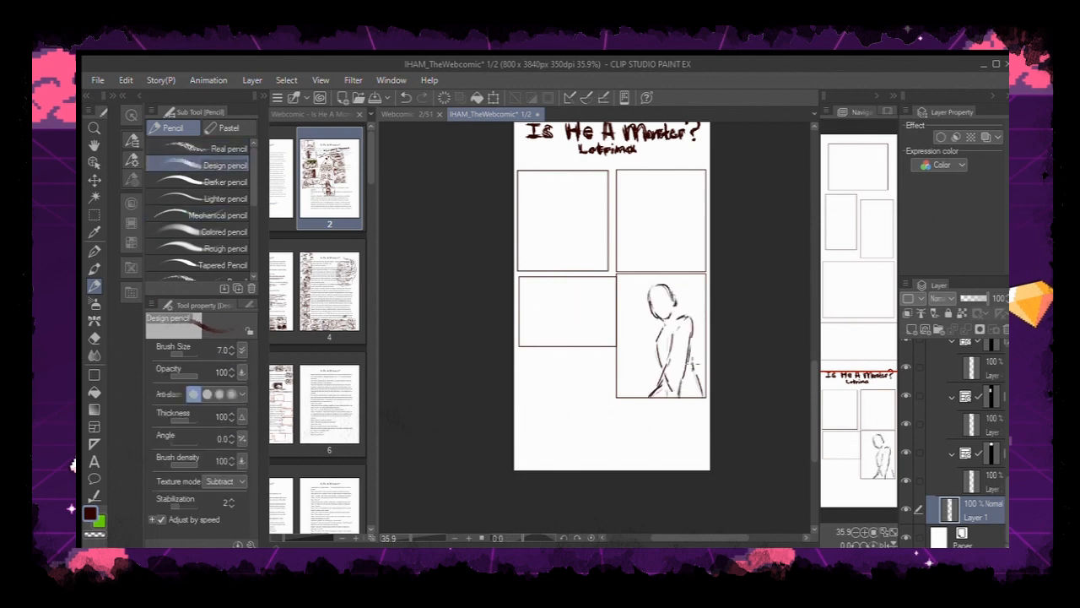
Flesh out the lower-right panel figure, then draw a rough head with large staring eyes lower-left
{"action": "left_click_drag", "start_coordinate": [667, 317], "coordinate": [692, 389]}
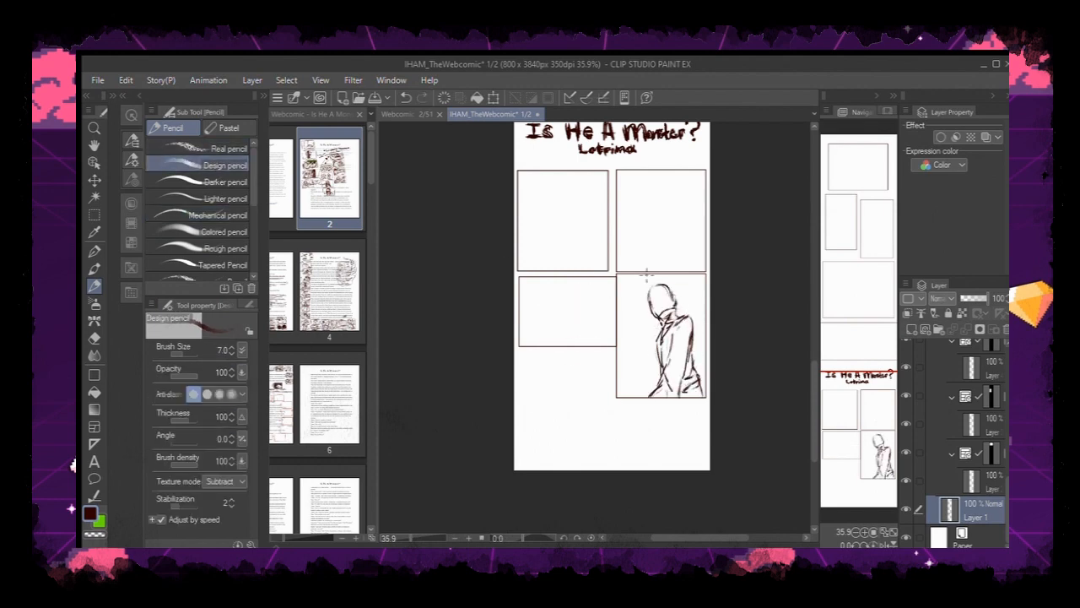
{"action": "left_click_drag", "start_coordinate": [644, 278], "coordinate": [671, 296]}
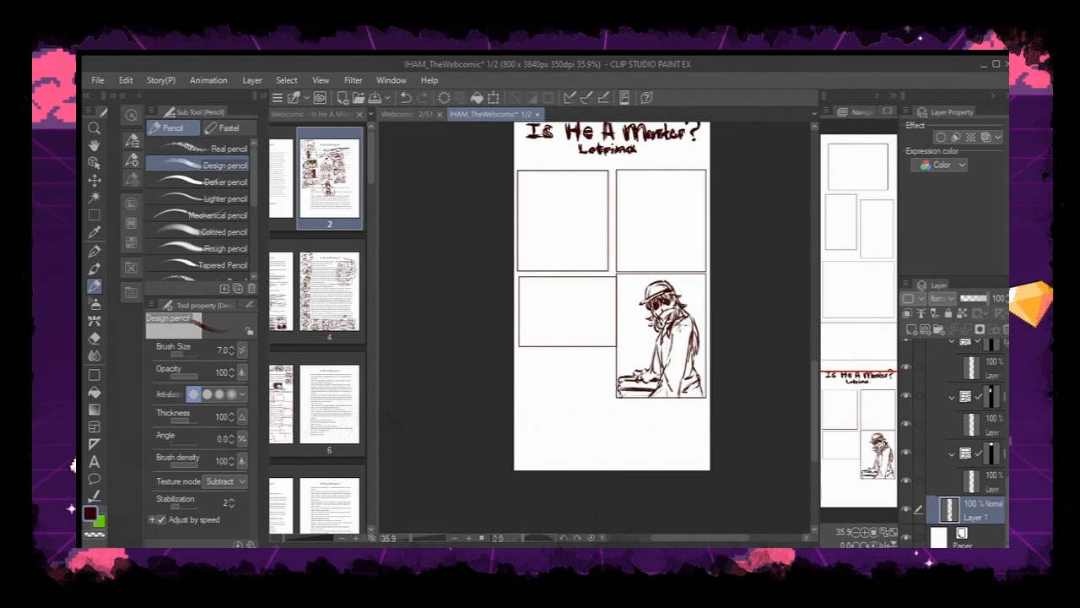
{"action": "left_click_drag", "start_coordinate": [519, 304], "coordinate": [557, 337]}
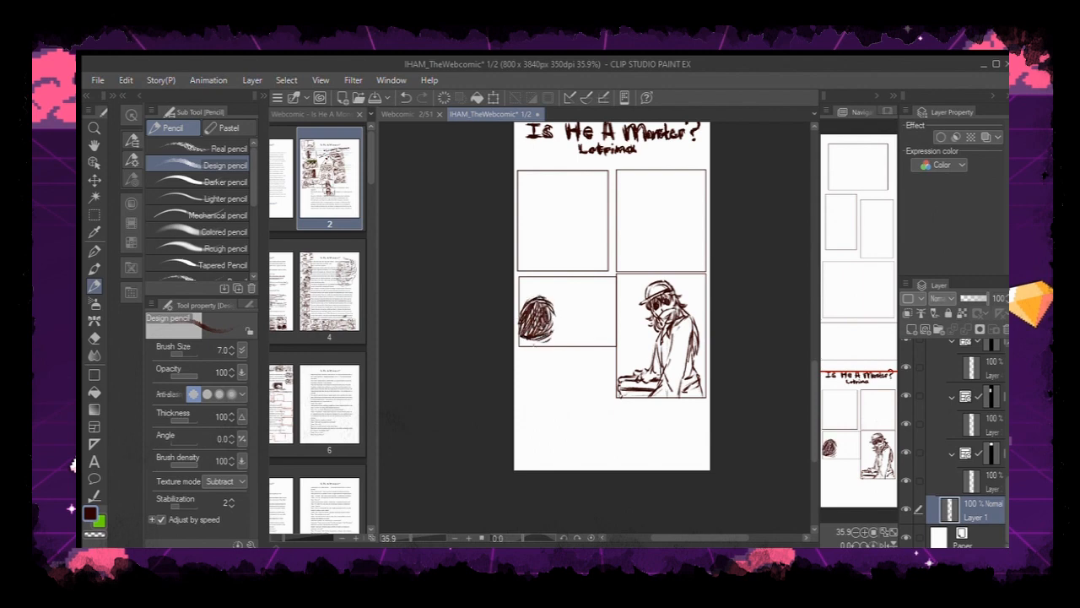
{"action": "left_click_drag", "start_coordinate": [582, 304], "coordinate": [608, 329]}
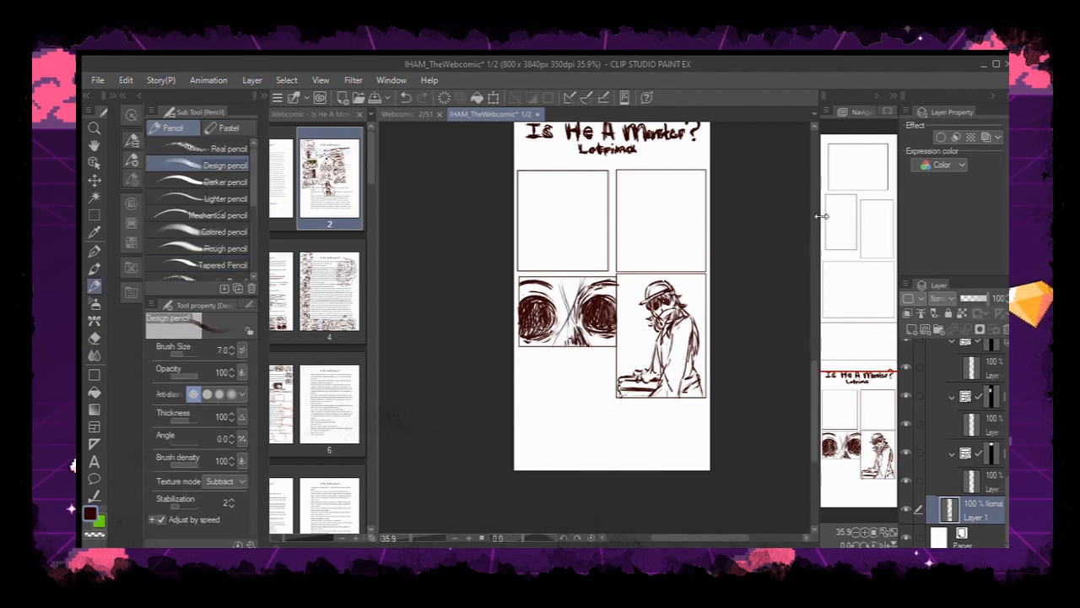
{"action": "mouse_move", "coordinate": [749, 248]}
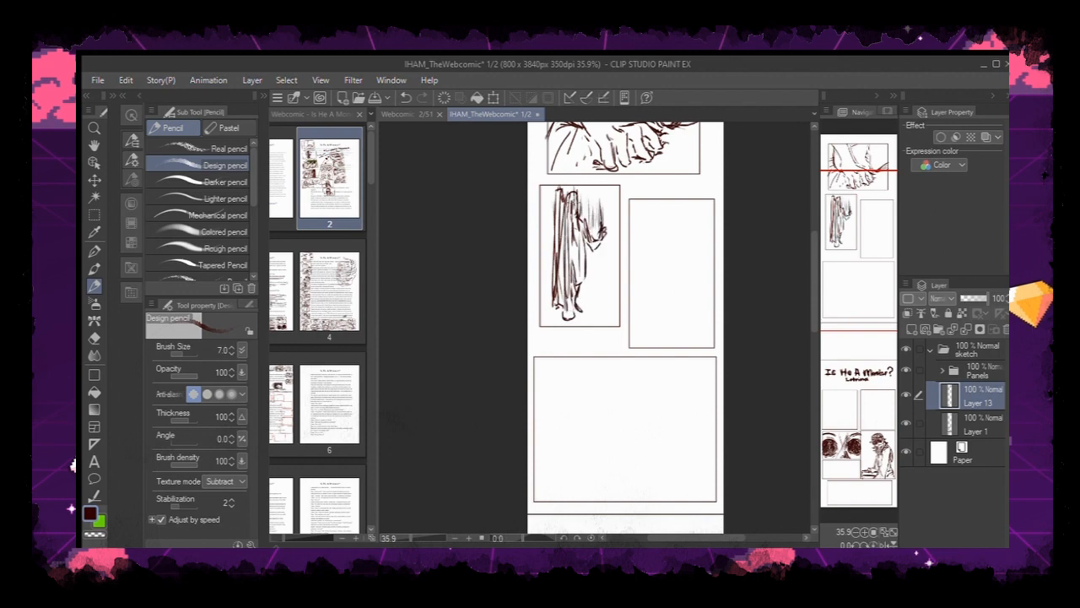
Hatch the narrow left panel with vertical strokes and sketch a wide-eyed figure in the right panel
{"action": "left_click_drag", "start_coordinate": [556, 194], "coordinate": [591, 329]}
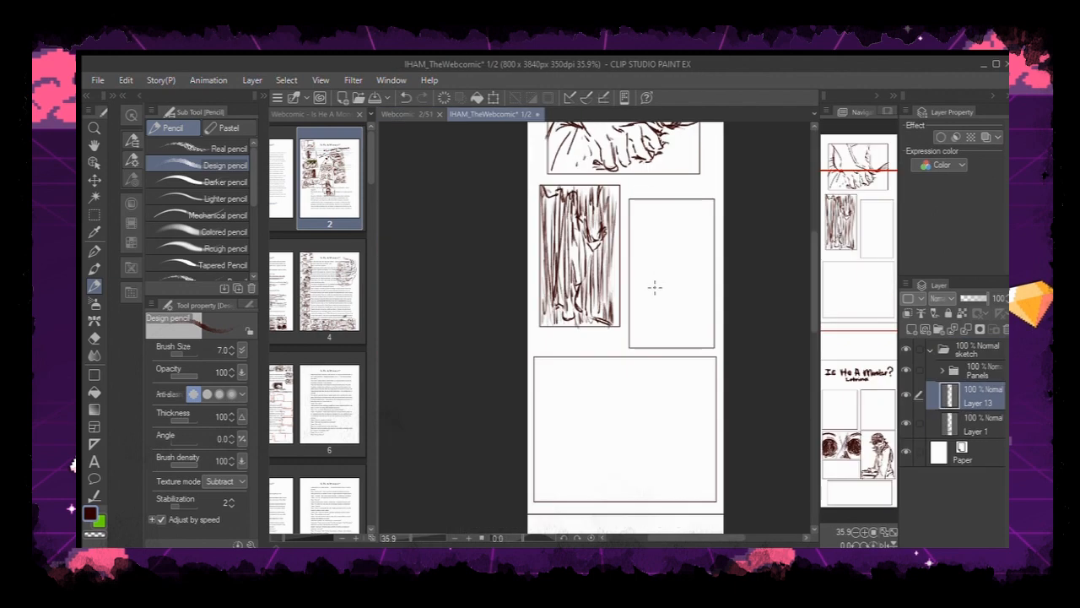
{"action": "left_click_drag", "start_coordinate": [655, 250], "coordinate": [692, 253]}
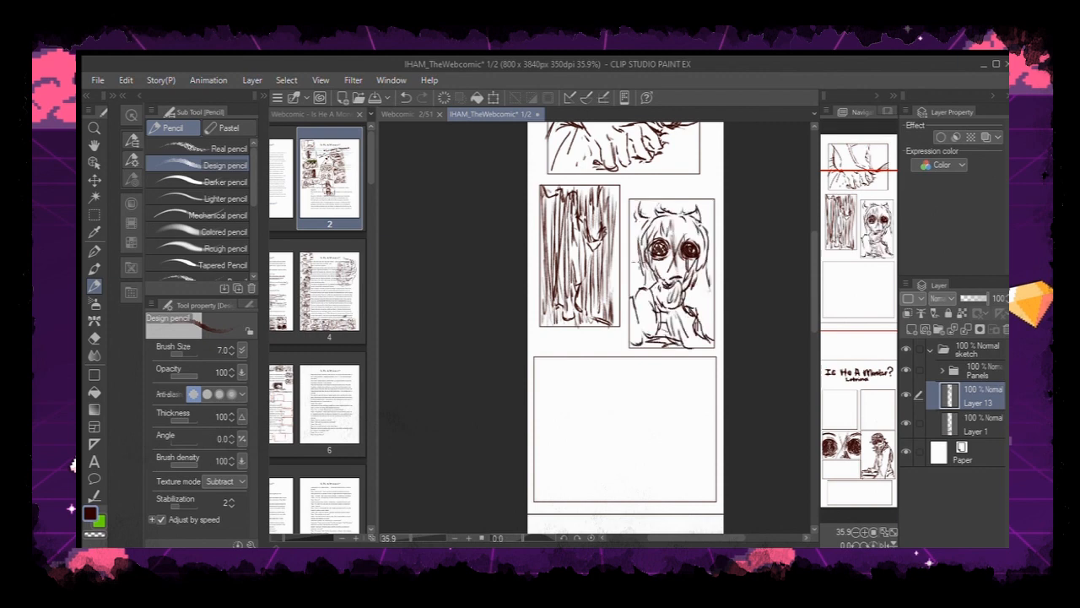
{"action": "scroll", "scroll_direction": "down", "scroll_amount": 3}
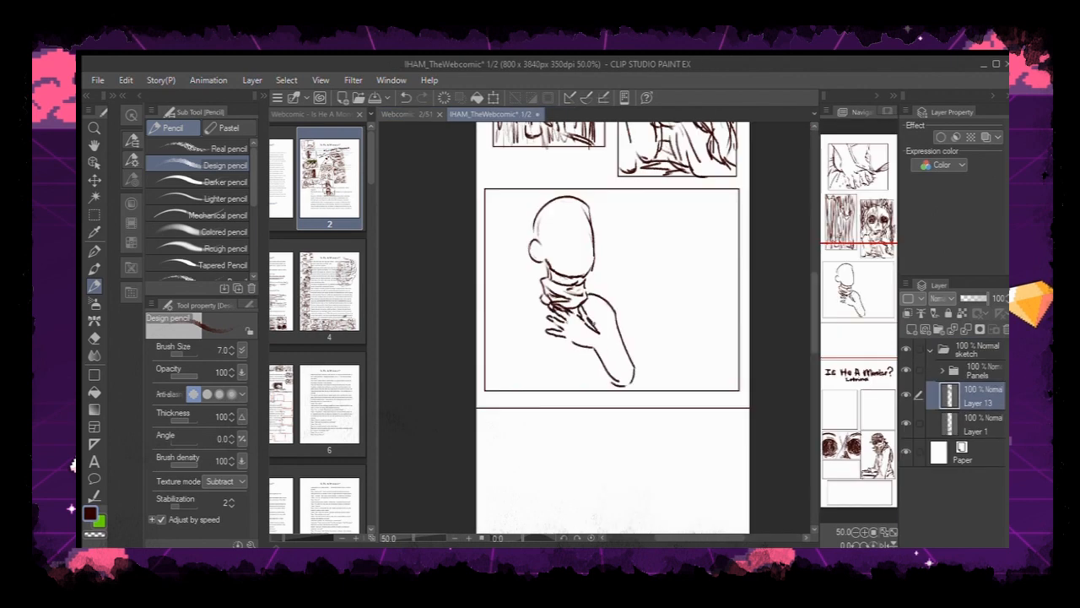
Draw the woman clutching her throat with face and curly hair, plus a shock burst beside her head
{"action": "left_click_drag", "start_coordinate": [565, 329], "coordinate": [633, 372]}
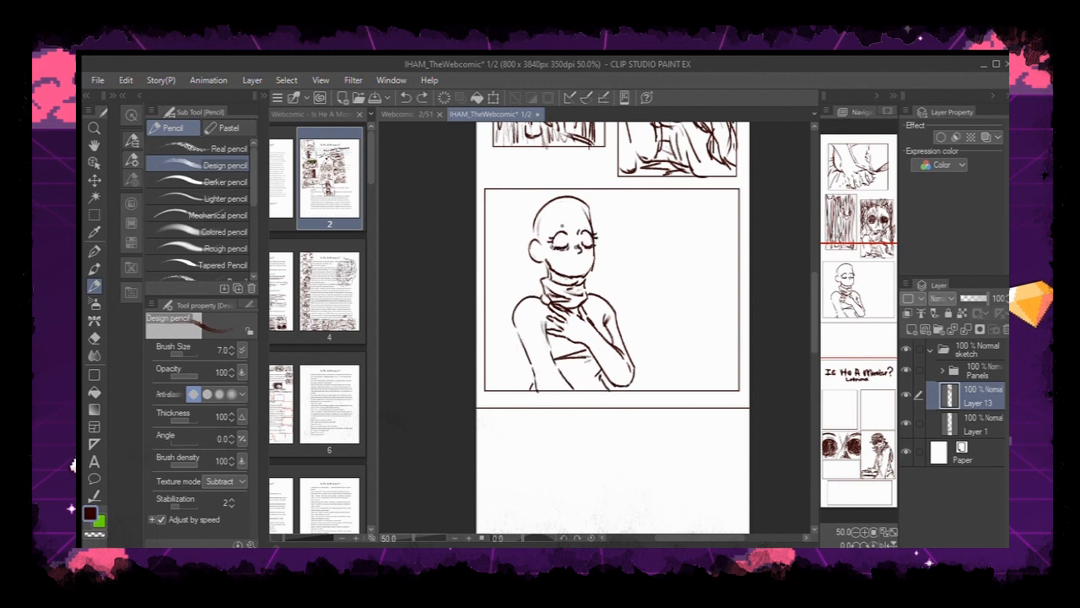
{"action": "left_click_drag", "start_coordinate": [557, 240], "coordinate": [591, 249]}
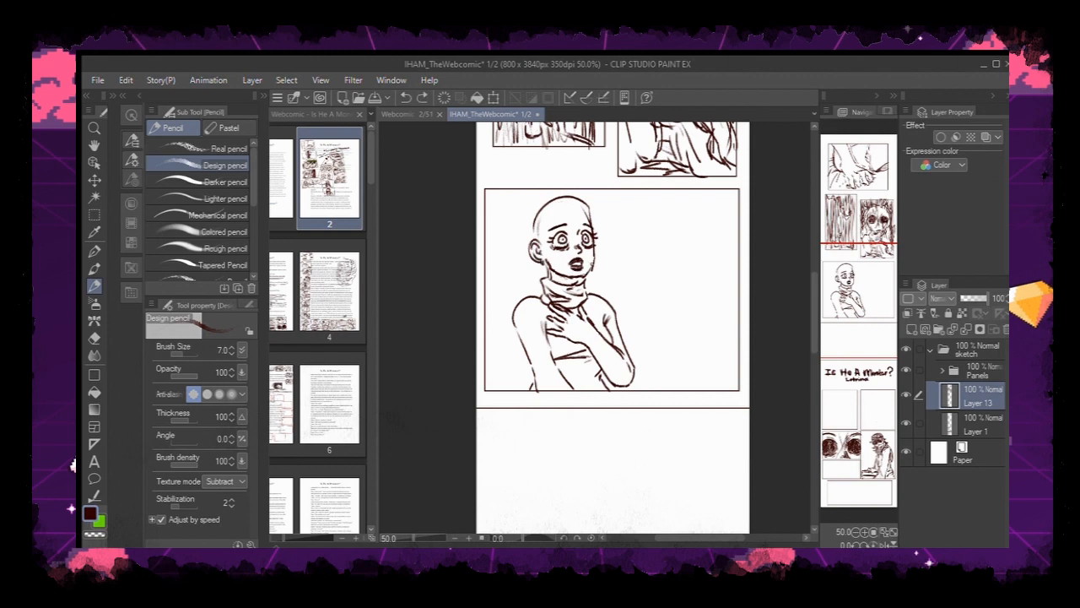
{"action": "left_click_drag", "start_coordinate": [523, 194], "coordinate": [599, 236]}
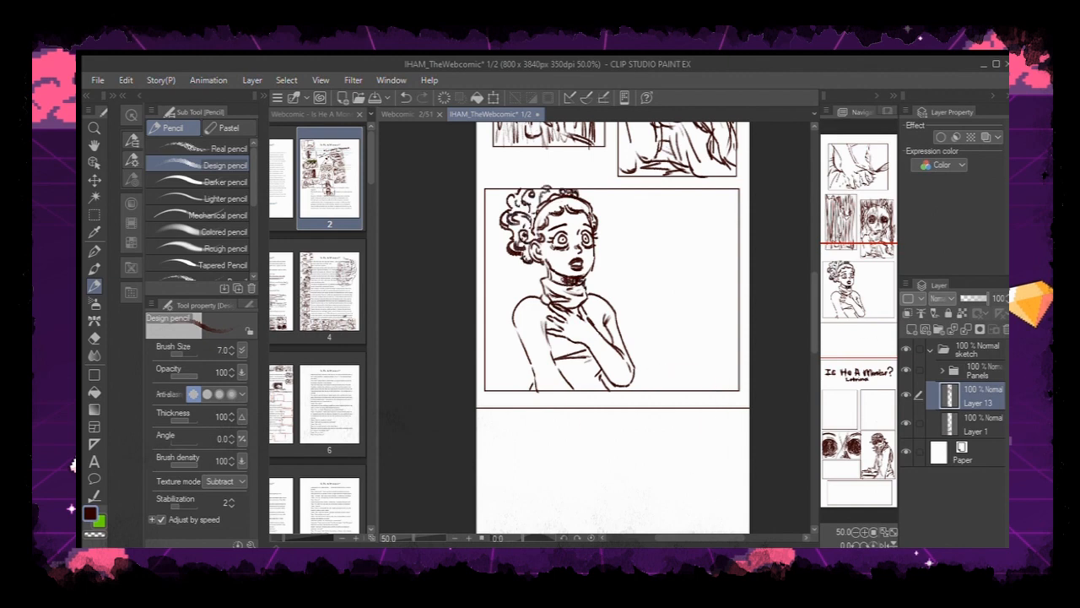
{"action": "left_click_drag", "start_coordinate": [566, 270], "coordinate": [582, 389]}
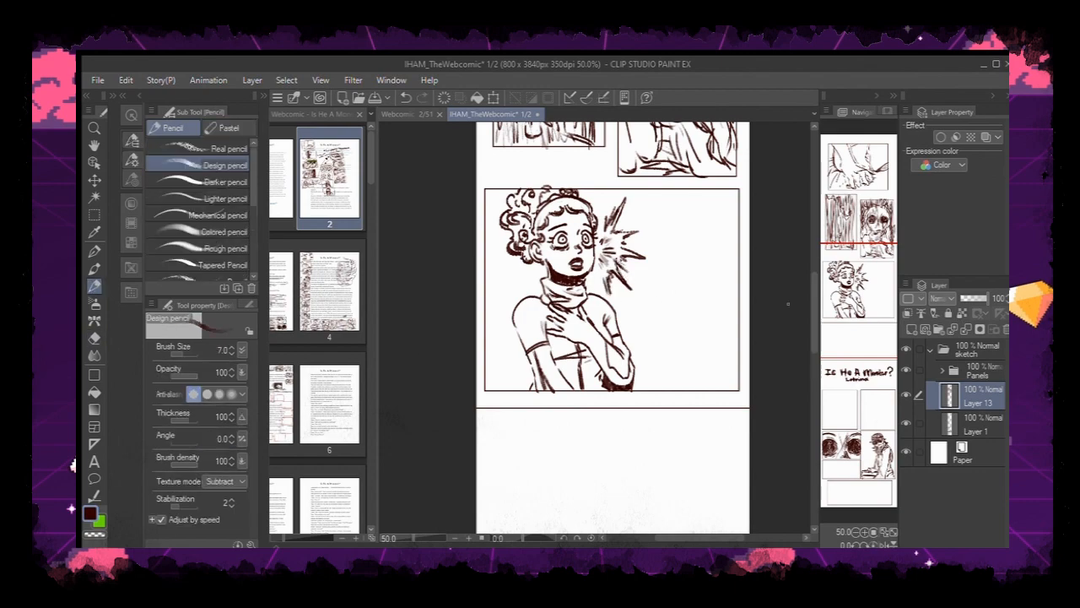
{"action": "scroll", "scroll_direction": "down", "scroll_amount": 3}
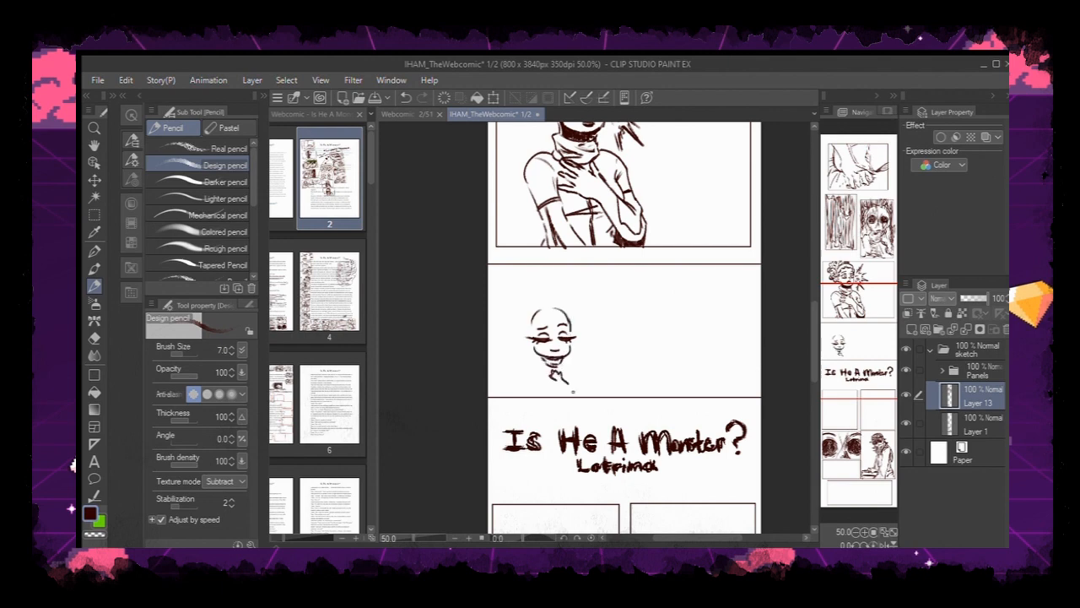
Sketch the small curly-haired figure above the title and surround it with flower doodles
{"action": "left_click_drag", "start_coordinate": [549, 363], "coordinate": [574, 388]}
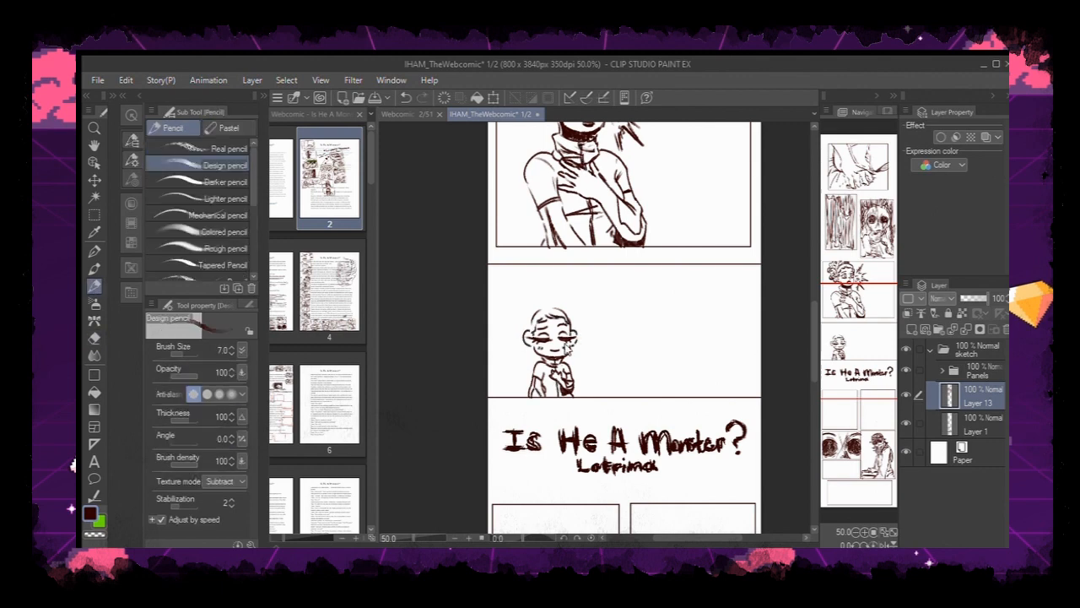
{"action": "left_click_drag", "start_coordinate": [540, 304], "coordinate": [574, 337]}
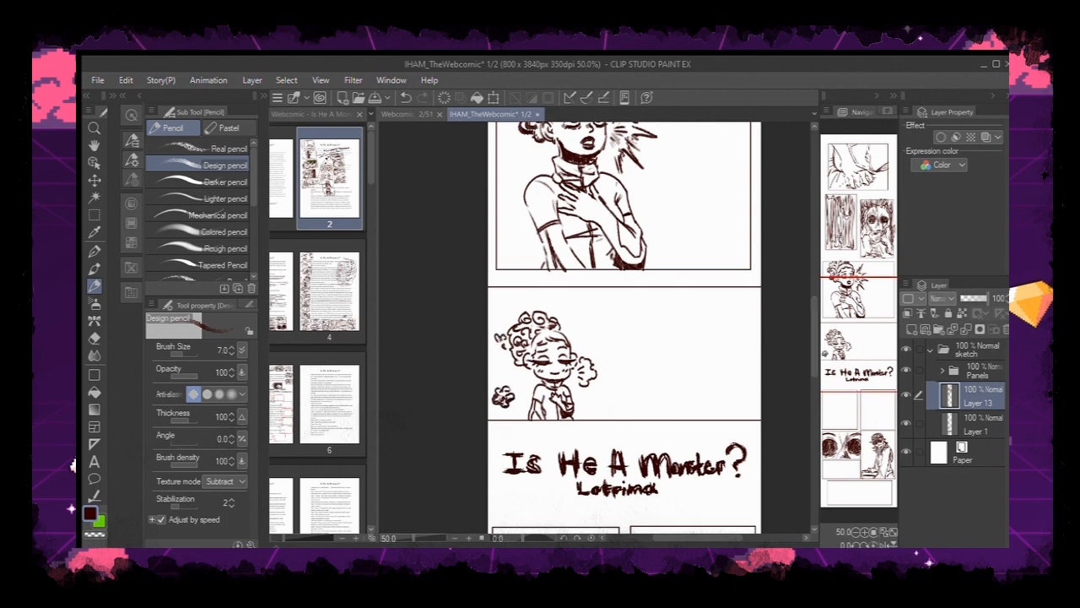
{"action": "left_click_drag", "start_coordinate": [503, 304], "coordinate": [520, 414]}
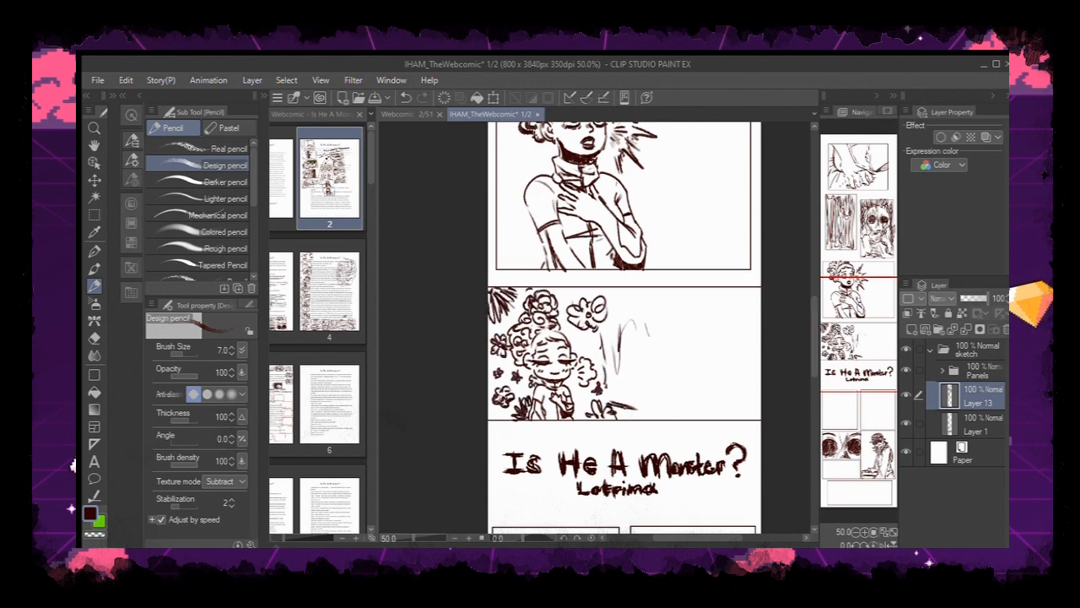
{"action": "left_click_drag", "start_coordinate": [607, 413], "coordinate": [734, 413]}
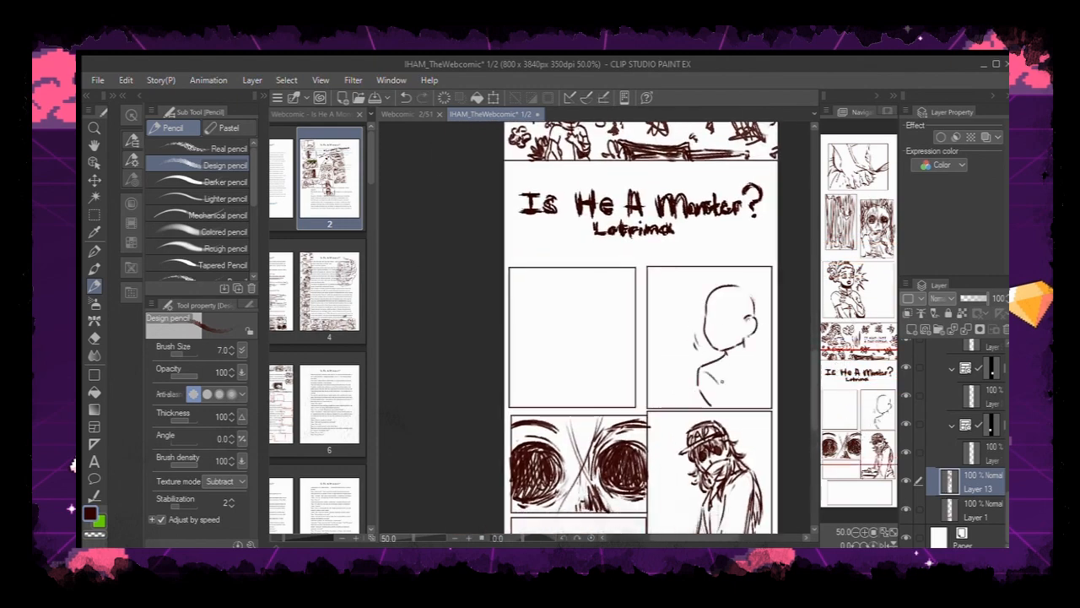
Give the upper-right figure a startled face and curly hair, then draw crossed hands upper-left
{"action": "left_click_drag", "start_coordinate": [739, 346], "coordinate": [746, 397]}
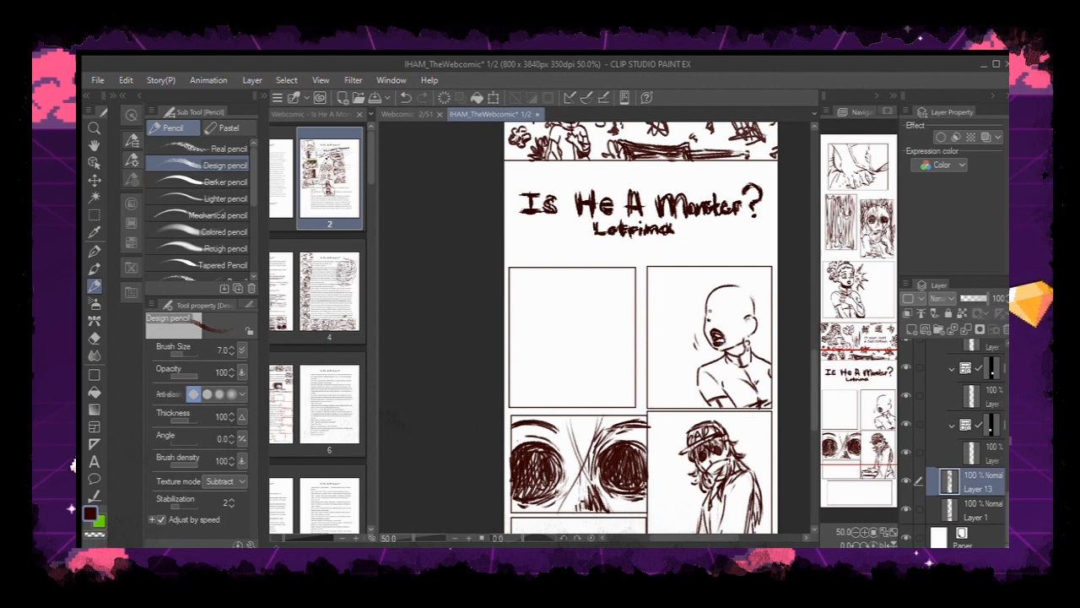
{"action": "left_click", "coordinate": [709, 317]}
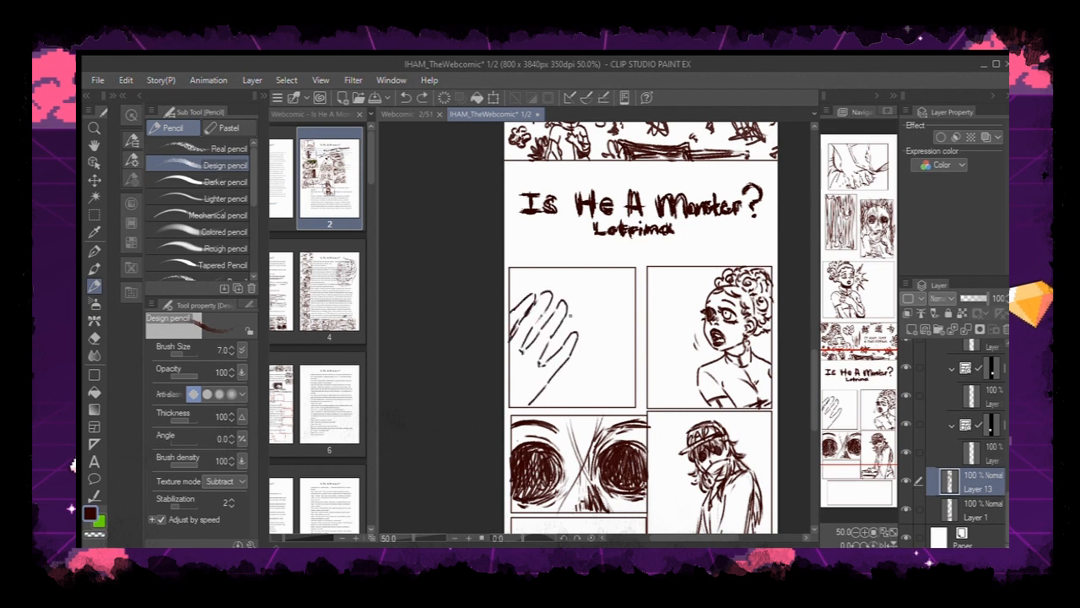
{"action": "left_click_drag", "start_coordinate": [582, 270], "coordinate": [624, 346]}
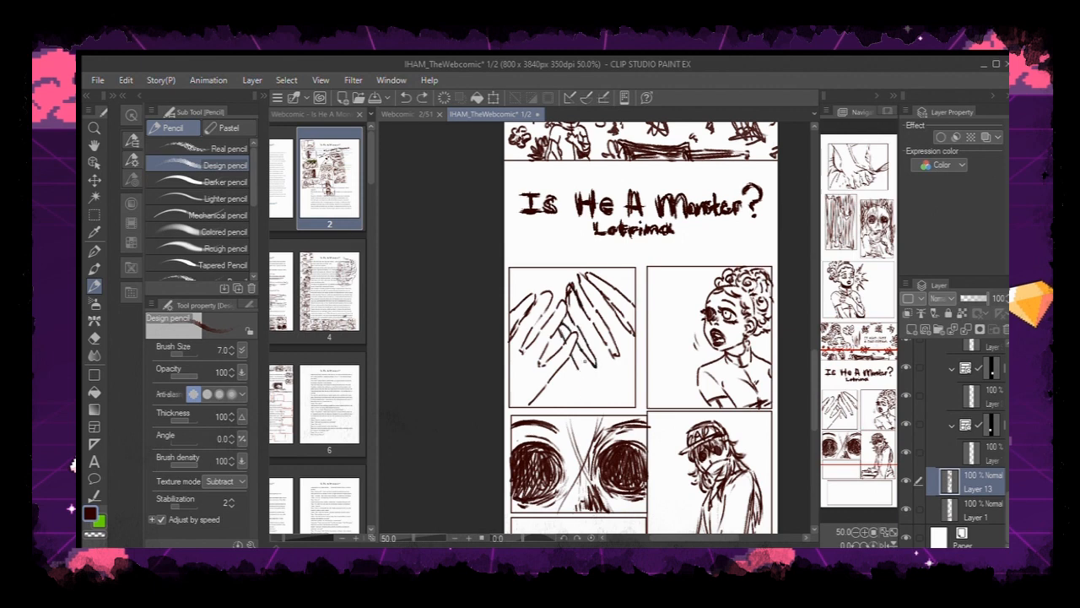
{"action": "left_click", "coordinate": [95, 338]}
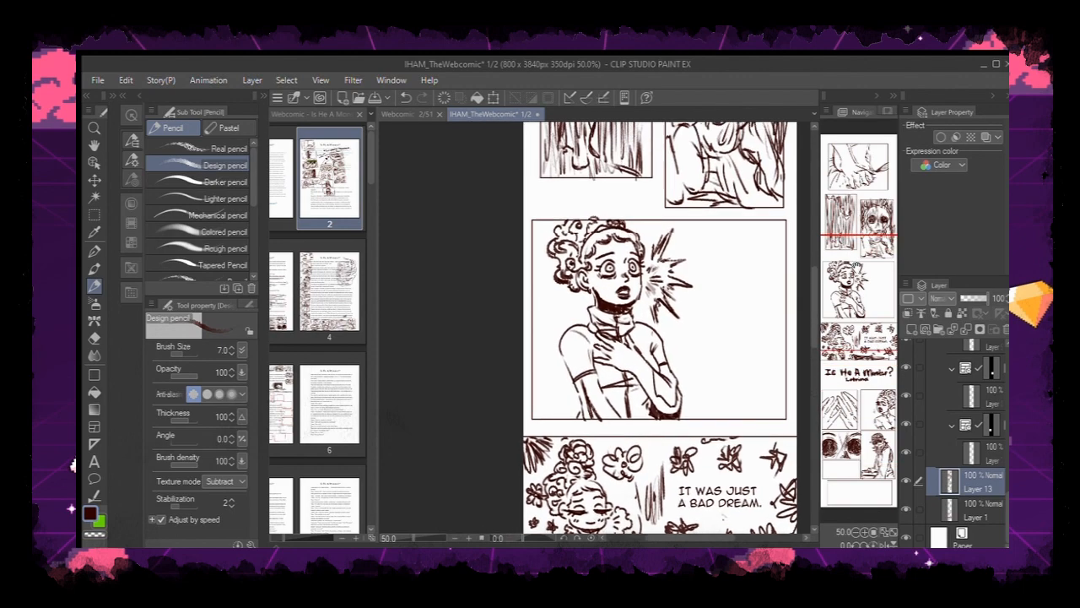
{"action": "scroll", "scroll_direction": "down", "scroll_amount": 3}
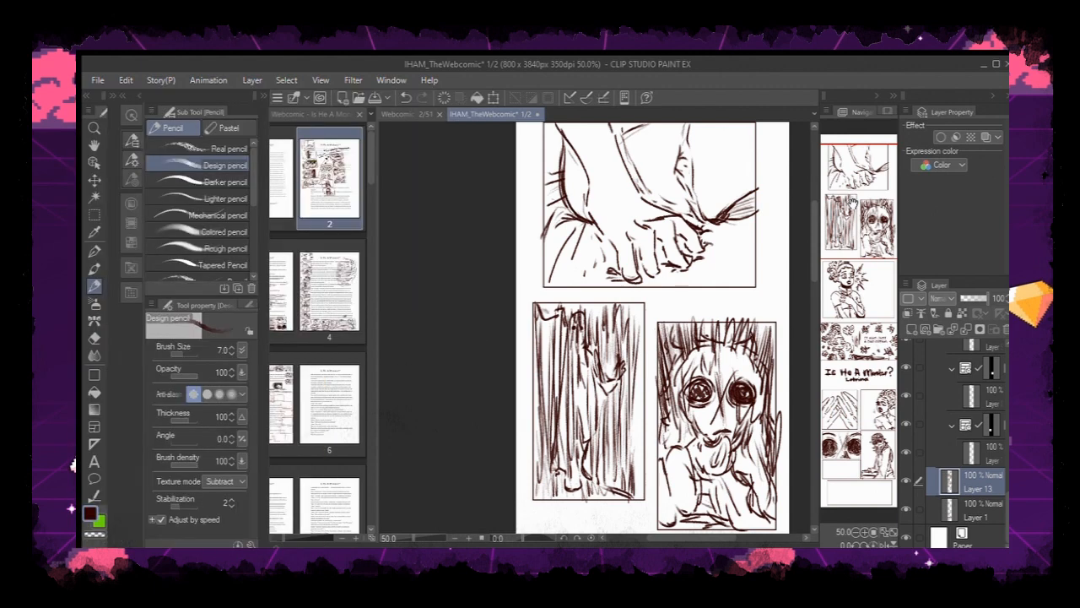
{"action": "scroll", "scroll_direction": "down", "scroll_amount": 3}
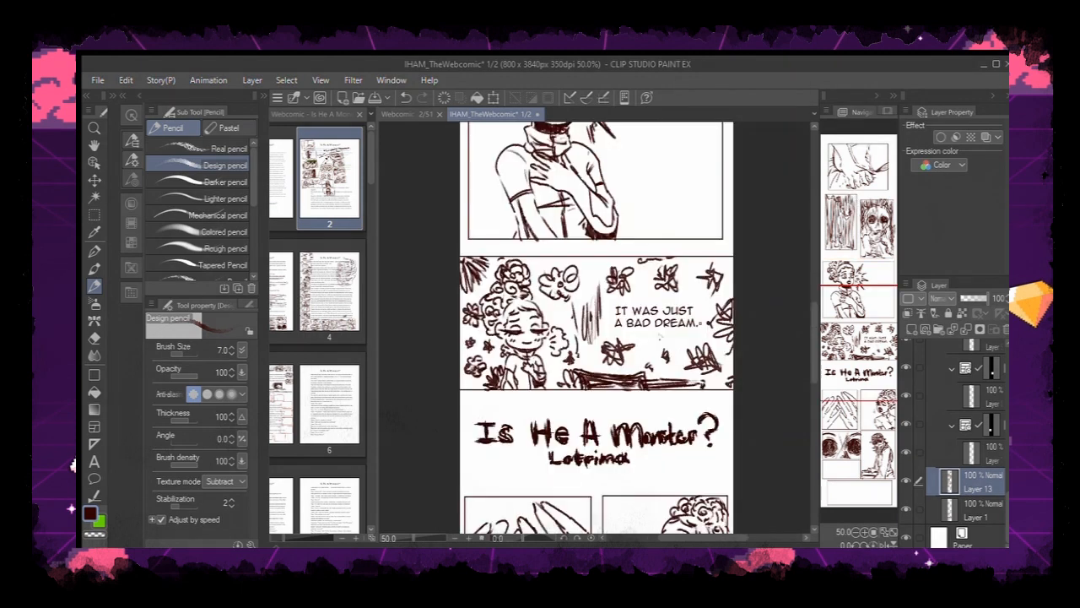
{"action": "scroll", "scroll_direction": "down", "scroll_amount": 3}
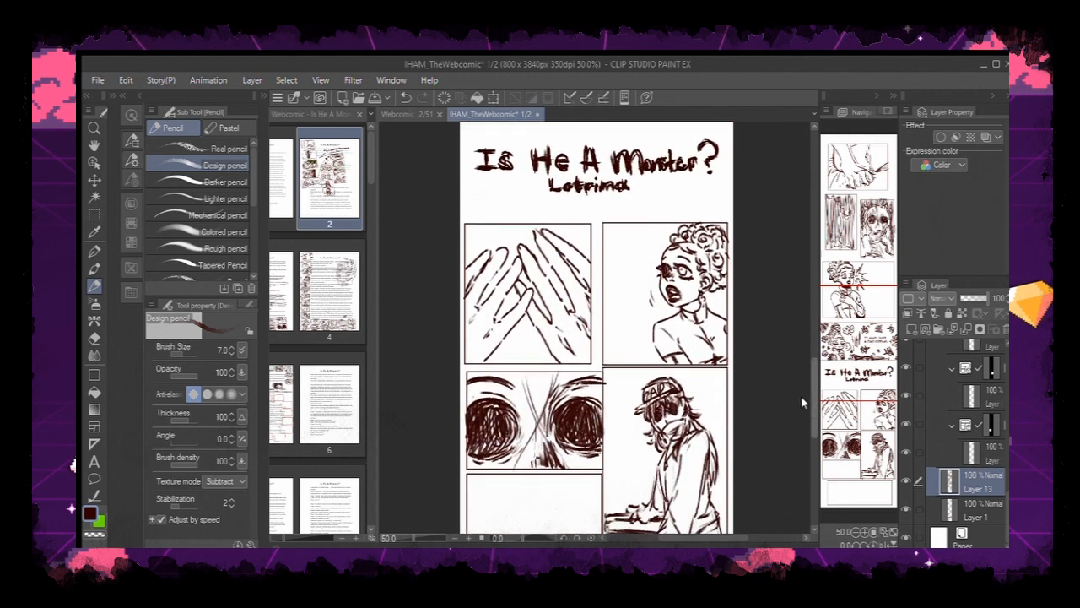
{"action": "scroll", "scroll_direction": "down", "scroll_amount": 3}
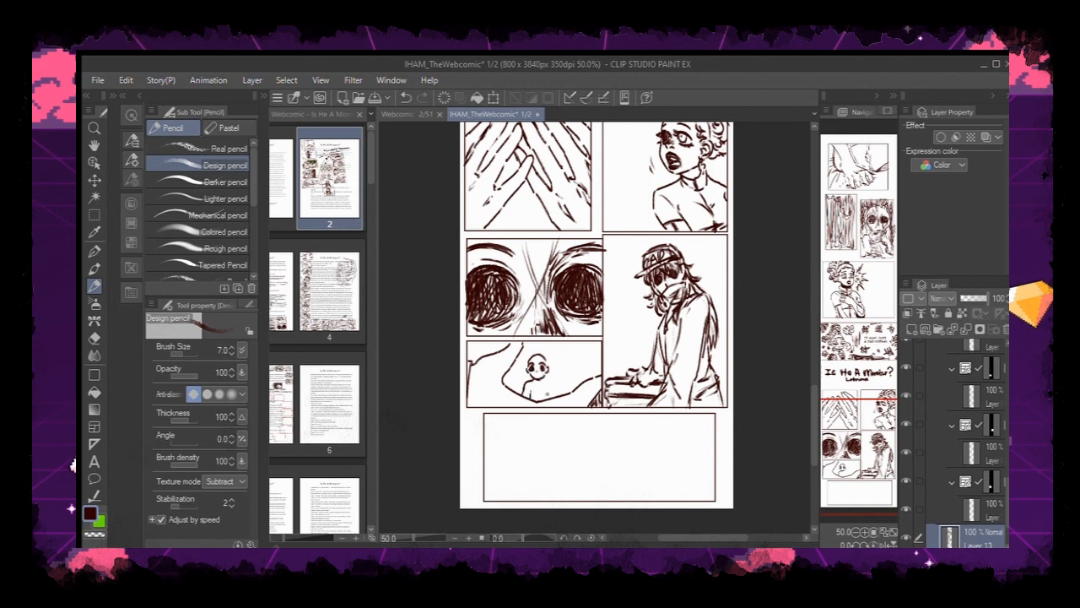
Give the small capped figure a face, dark hair and shoulders, erasing stray lines along the way
{"action": "left_click", "coordinate": [532, 380]}
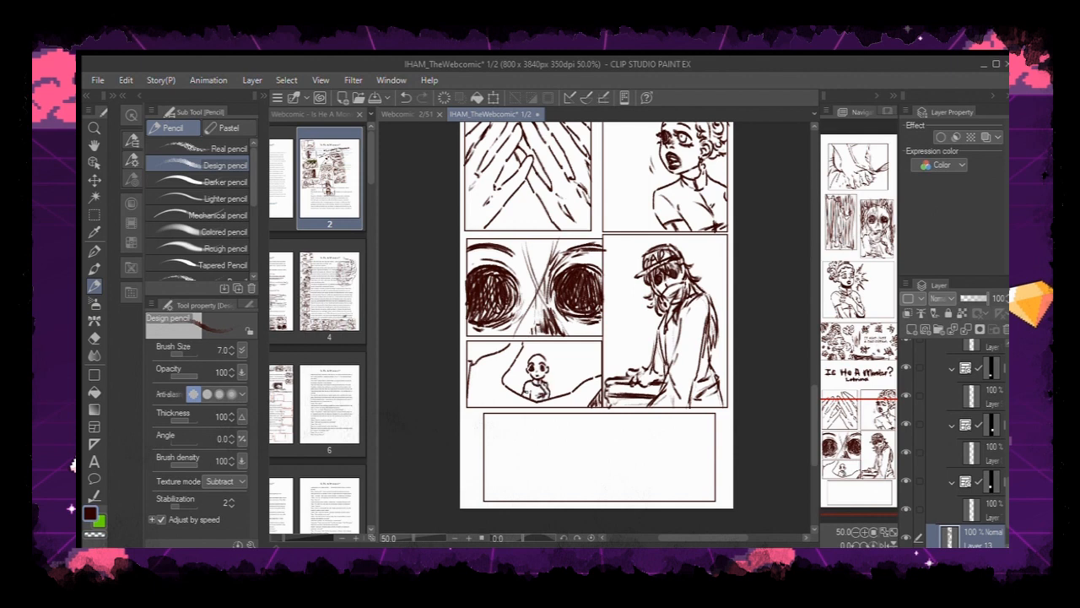
{"action": "left_click", "coordinate": [95, 337]}
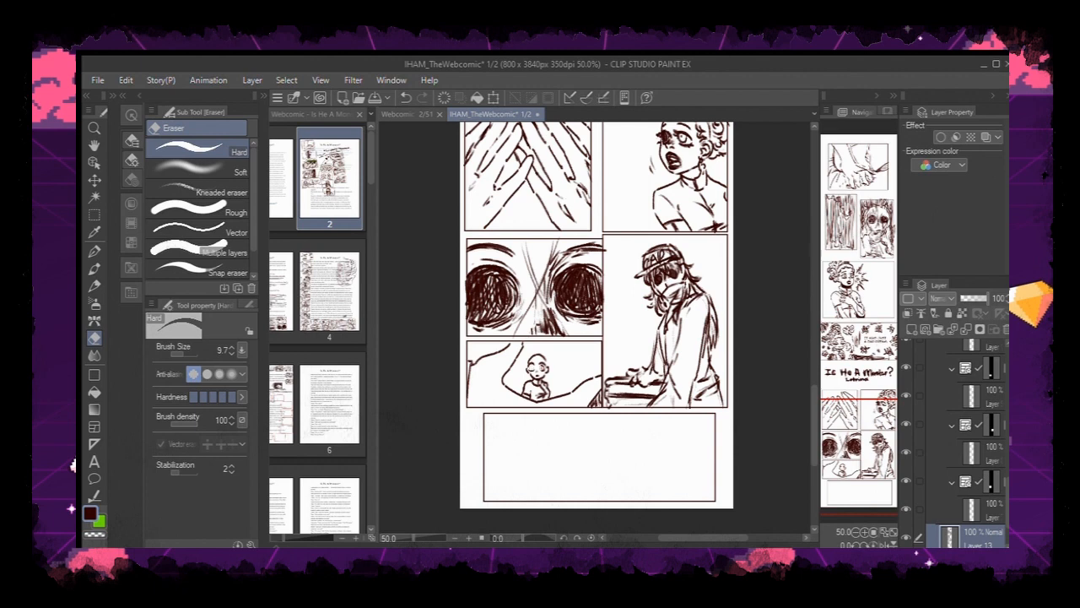
{"action": "left_click", "coordinate": [94, 285]}
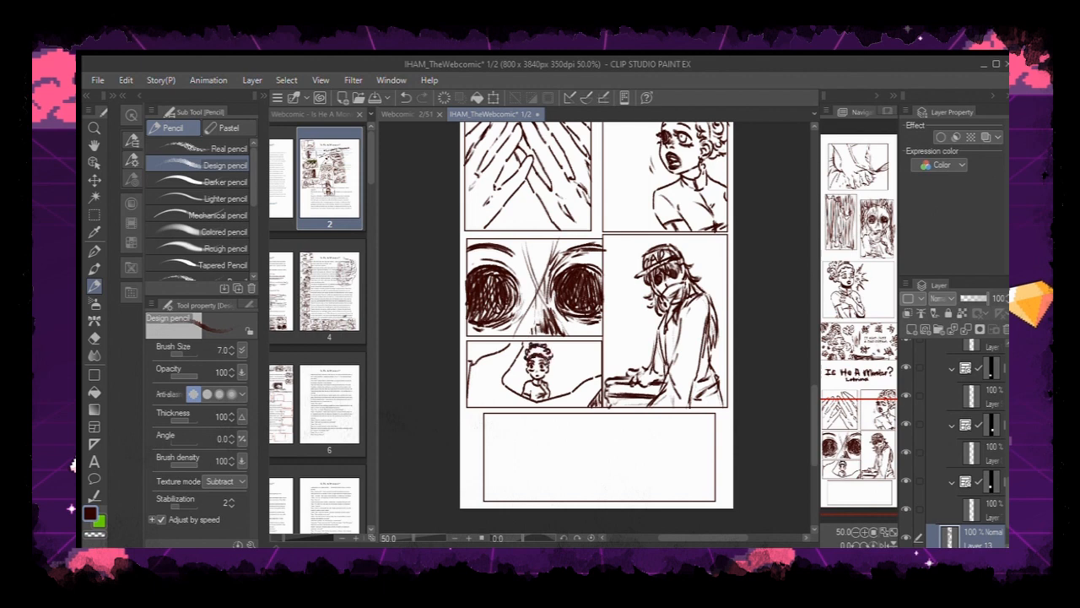
{"action": "left_click", "coordinate": [95, 337]}
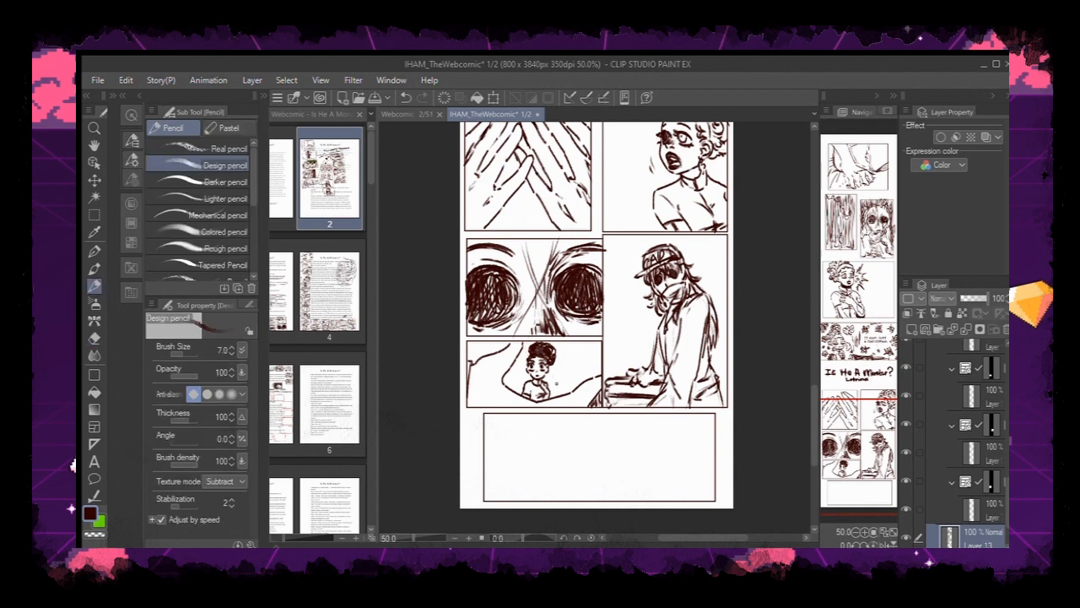
{"action": "scroll", "scroll_direction": "down", "scroll_amount": 3}
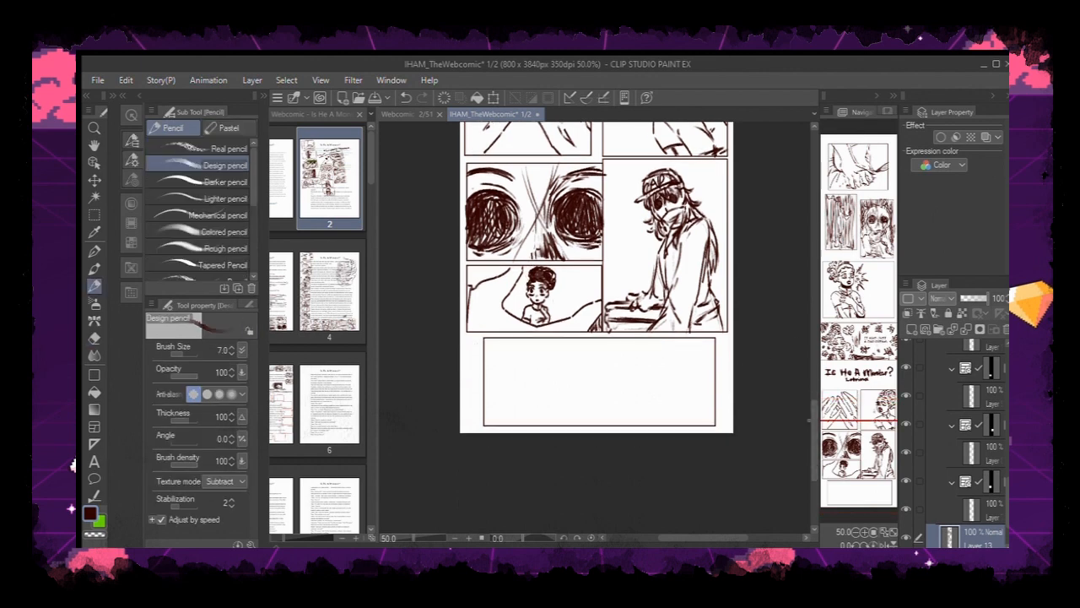
Sketch a small head with a face and cap in the left of the bottom panel
{"action": "left_click_drag", "start_coordinate": [520, 358], "coordinate": [549, 349]}
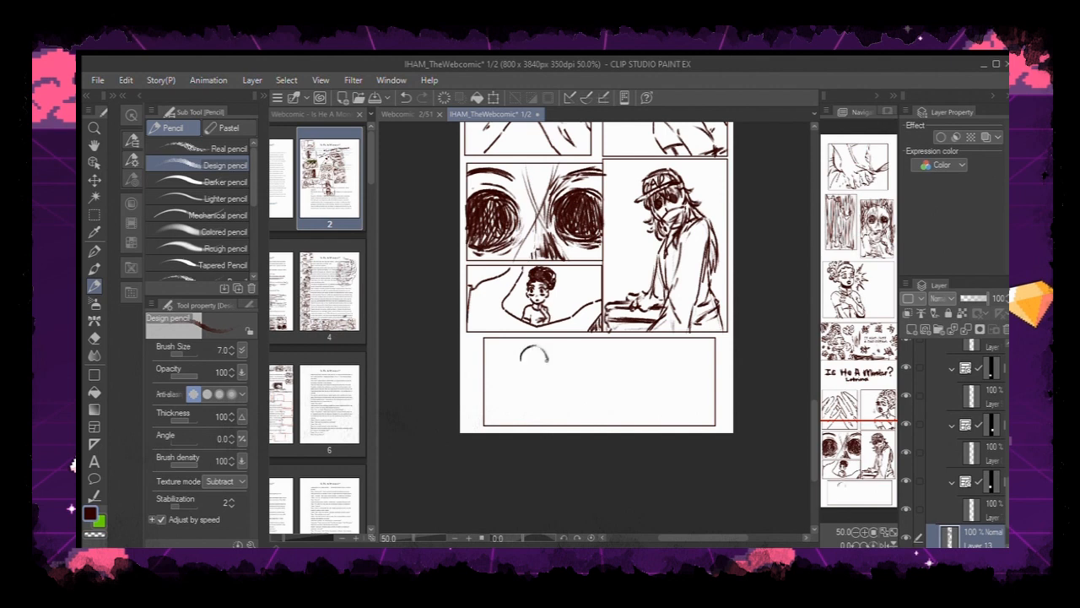
{"action": "left_click_drag", "start_coordinate": [523, 346], "coordinate": [543, 385]}
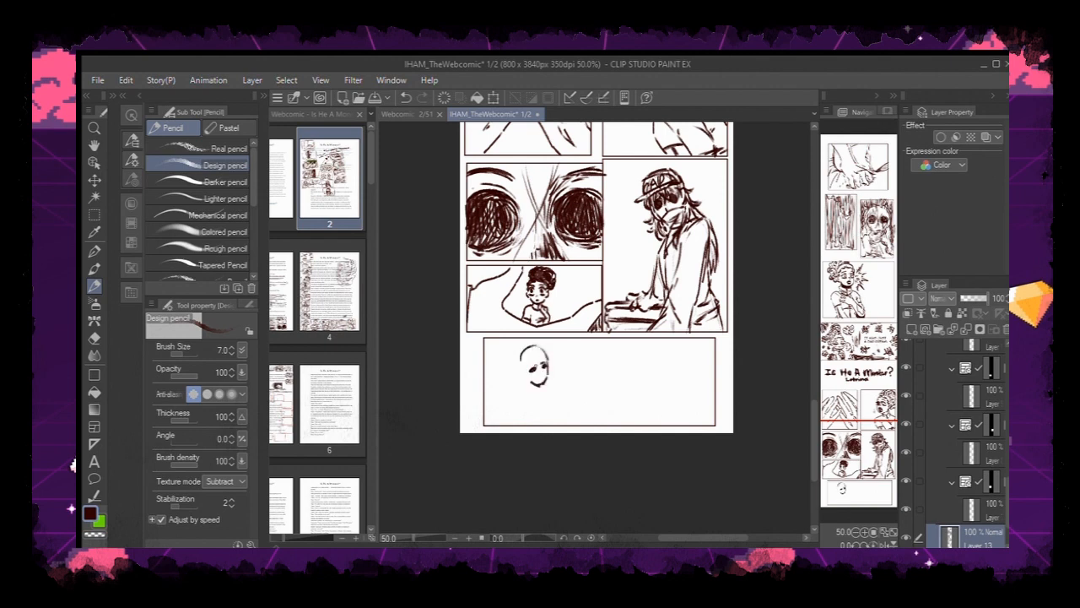
{"action": "left_click_drag", "start_coordinate": [523, 371], "coordinate": [557, 355]}
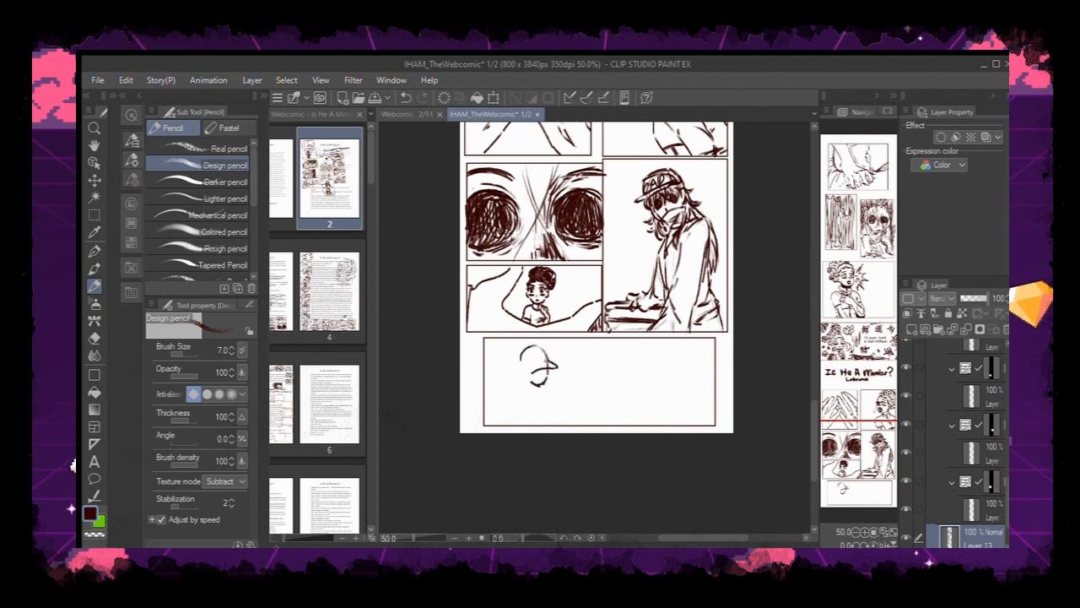
{"action": "left_click_drag", "start_coordinate": [526, 355], "coordinate": [548, 388]}
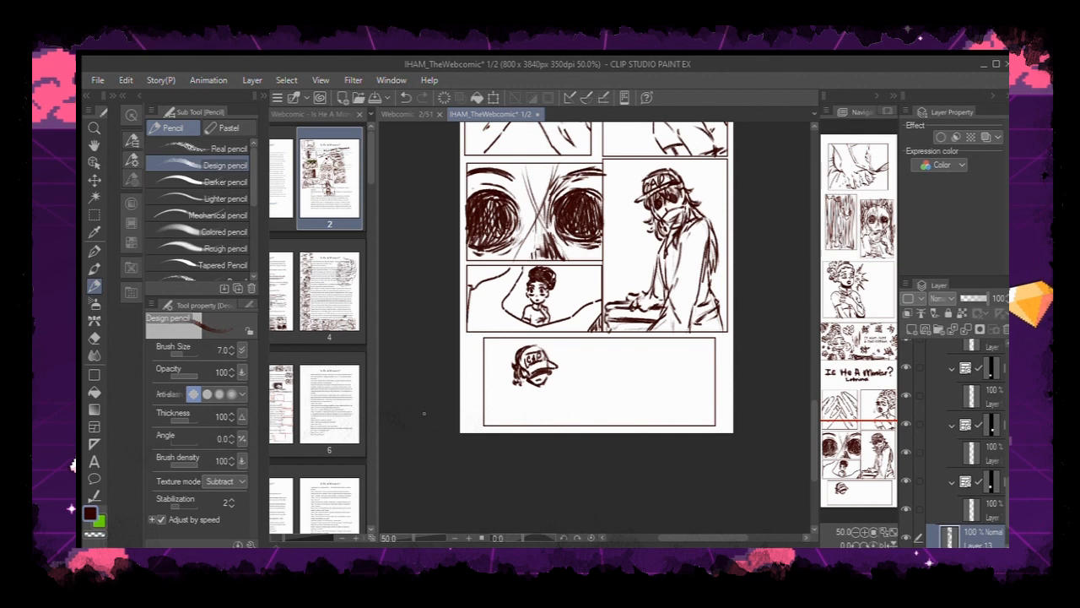
{"action": "mouse_move", "coordinate": [415, 415]}
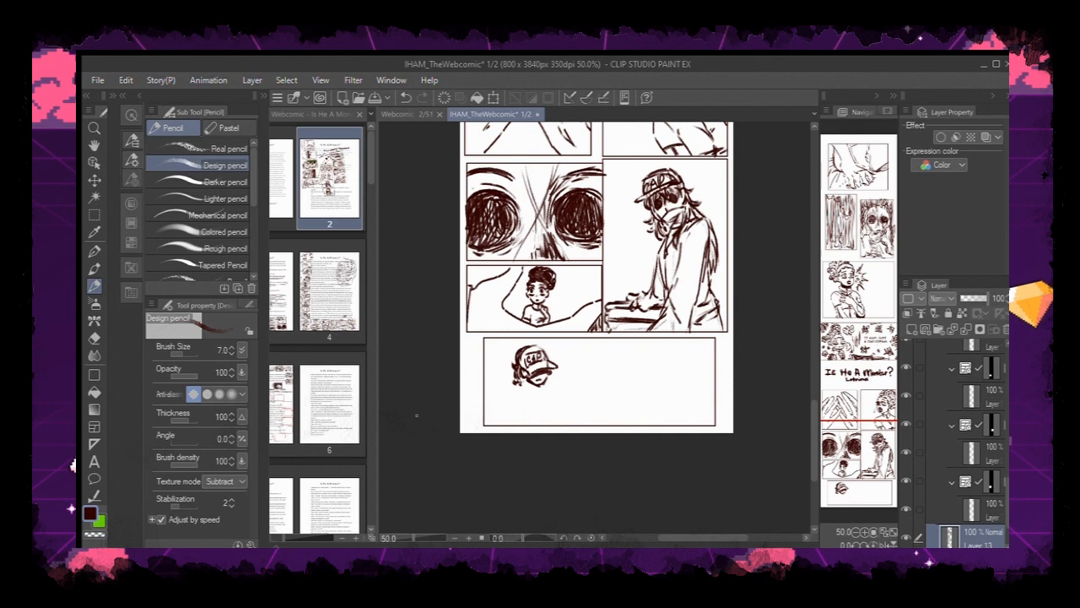
{"action": "mouse_move", "coordinate": [418, 415]}
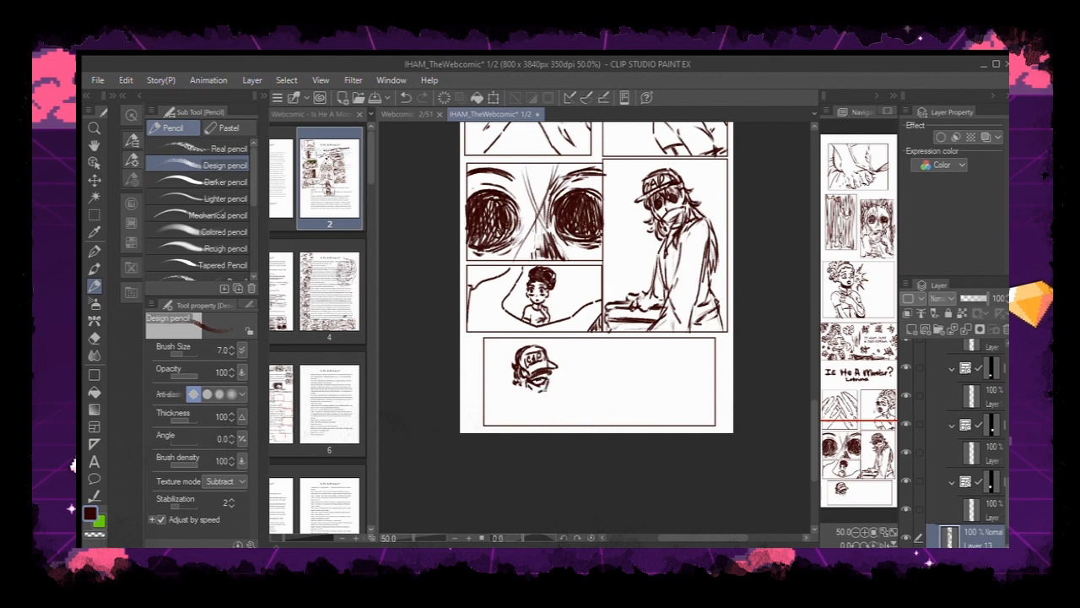
Add shoulders and upper body below the capped head, then erase stray lines
{"action": "left_click_drag", "start_coordinate": [523, 379], "coordinate": [509, 422]}
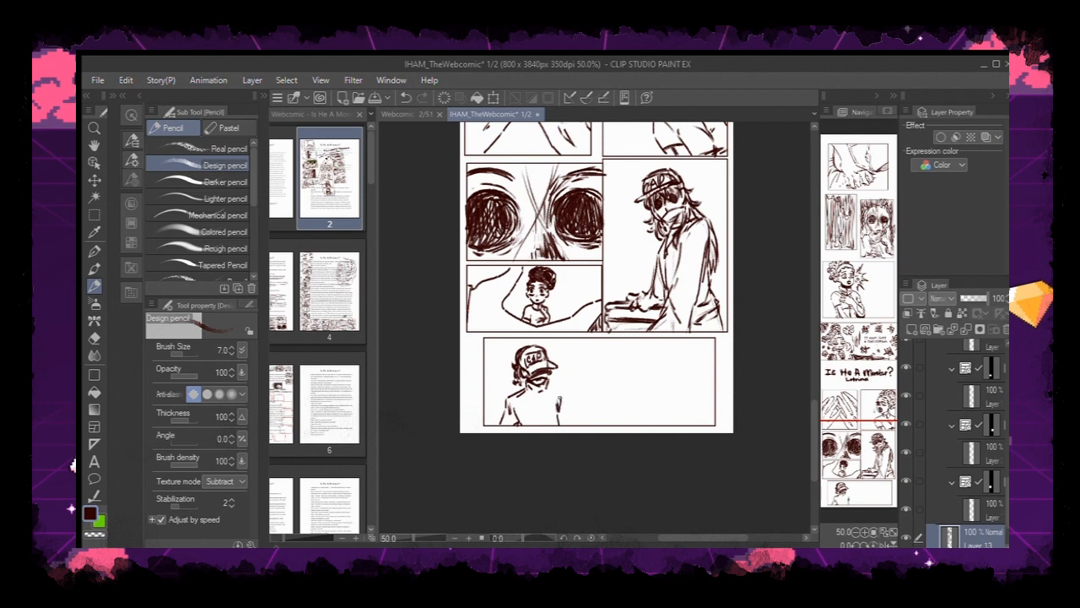
{"action": "left_click_drag", "start_coordinate": [548, 388], "coordinate": [574, 431]}
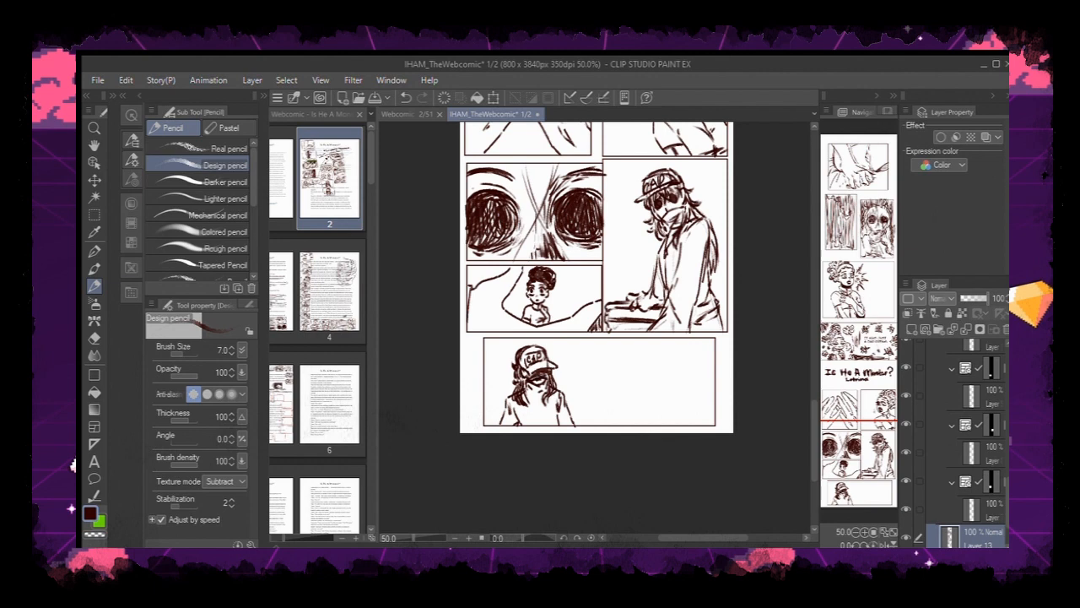
{"action": "left_click", "coordinate": [95, 338]}
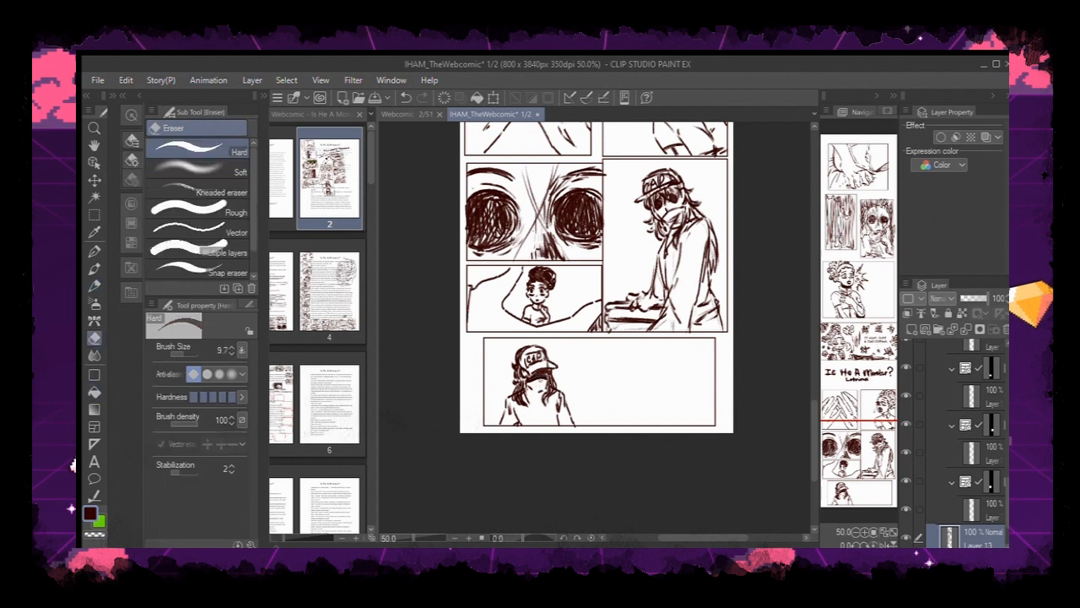
{"action": "left_click", "coordinate": [95, 287]}
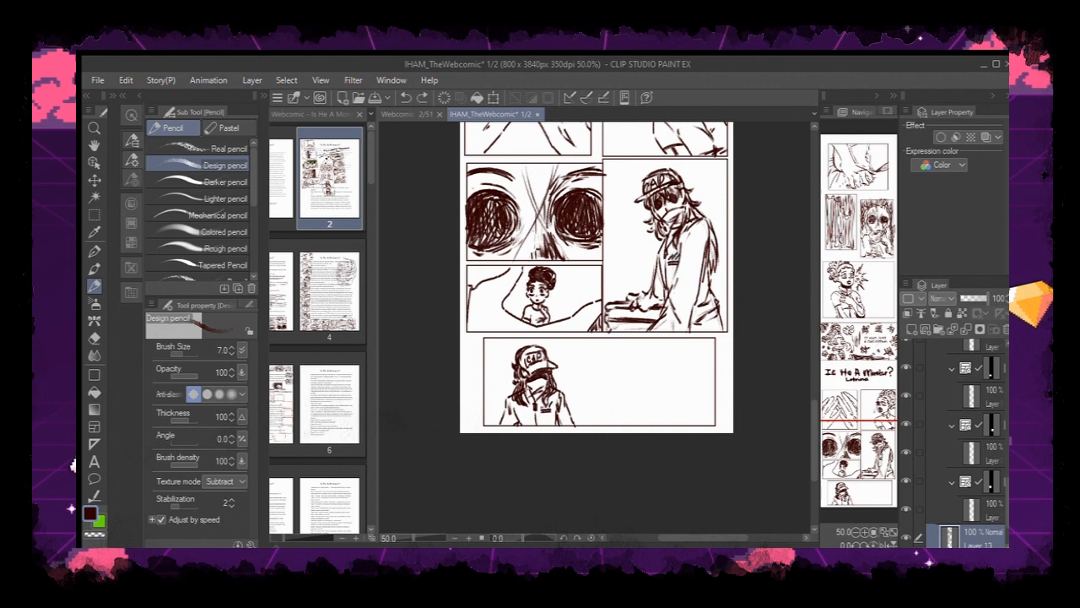
Resize the small lassoed sketch and draw the curly-haired second figure's head on the right
{"action": "scroll", "scroll_direction": "down", "scroll_amount": 3}
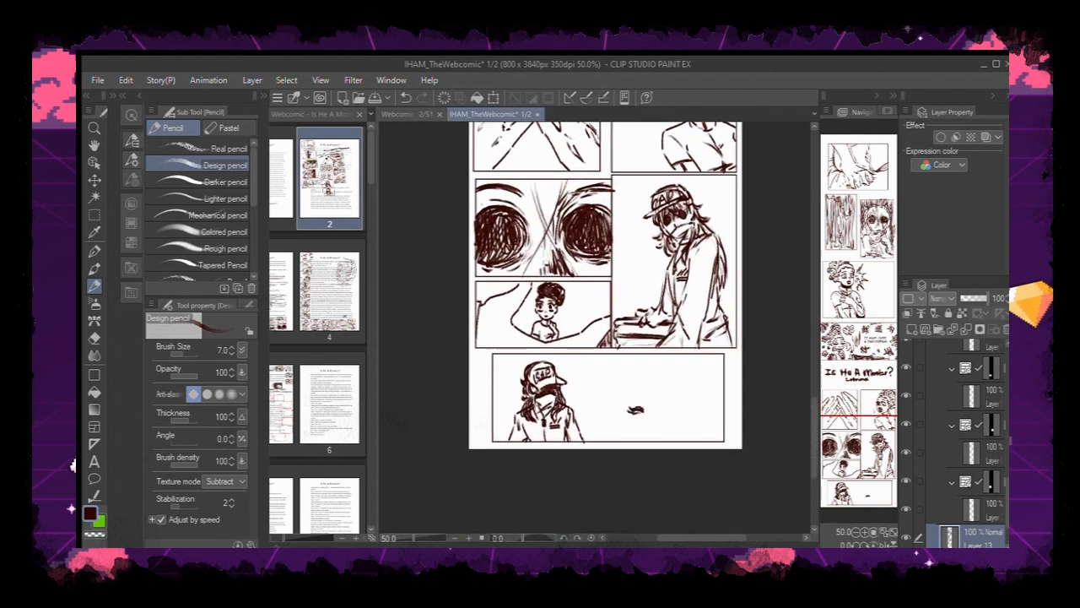
{"action": "left_click_drag", "start_coordinate": [649, 412], "coordinate": [675, 414]}
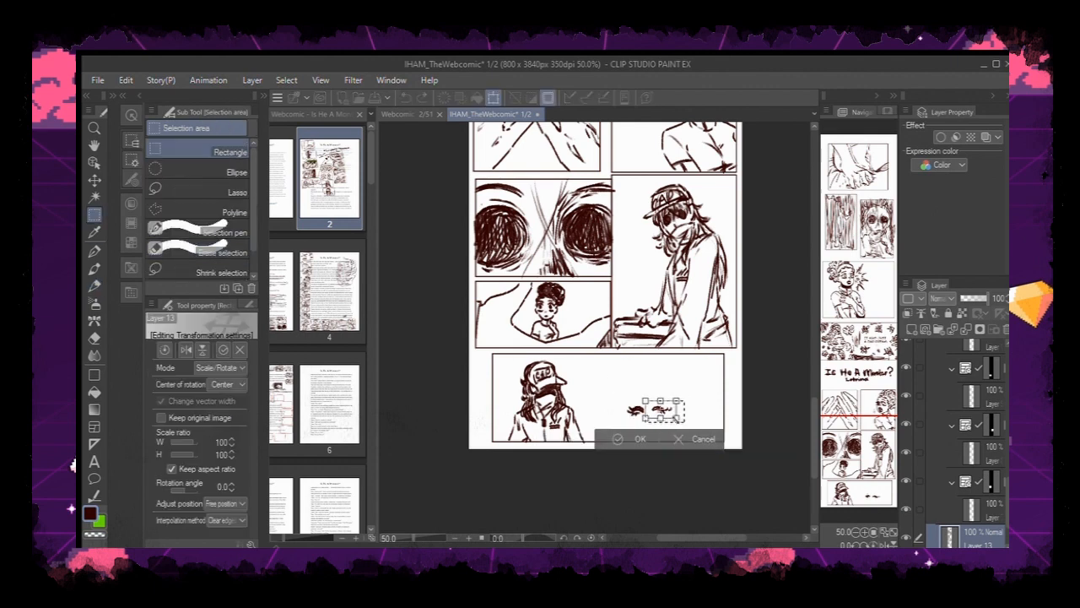
{"action": "left_click", "coordinate": [638, 438]}
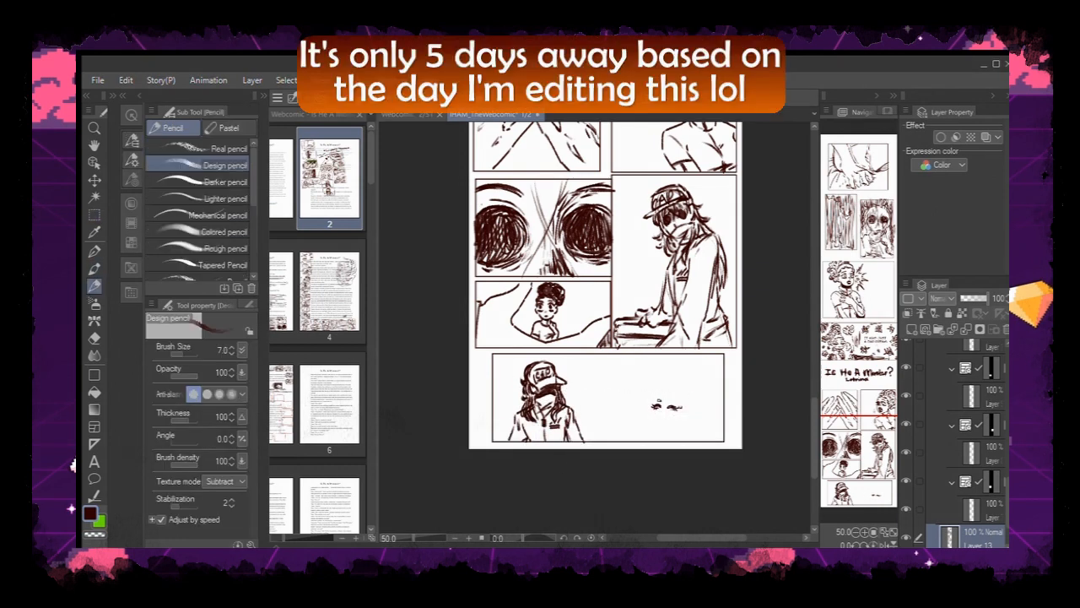
{"action": "left_click", "coordinate": [667, 410]}
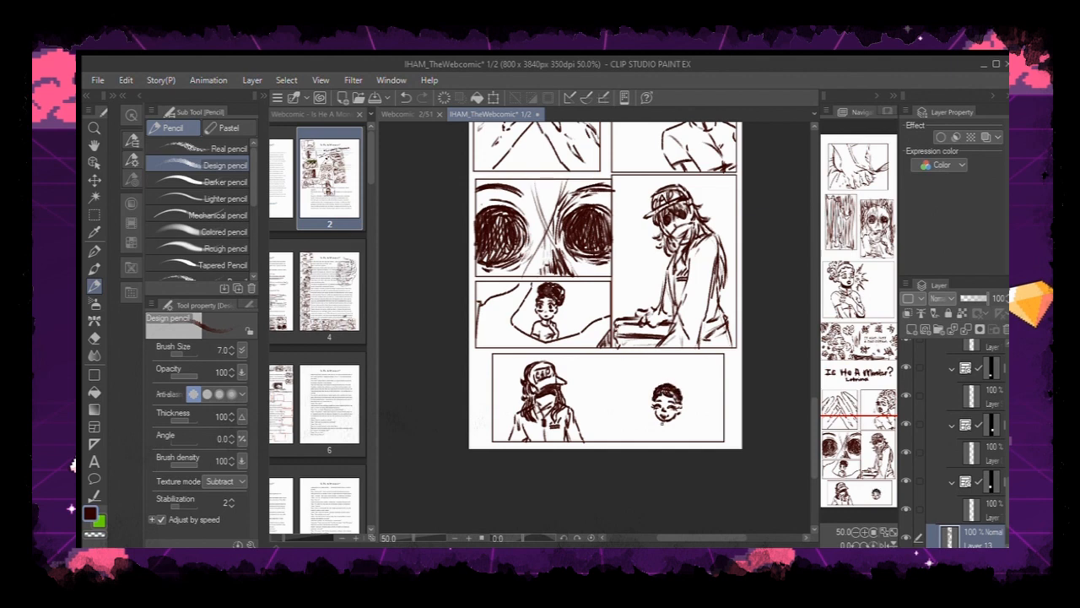
{"action": "left_click", "coordinate": [650, 435]}
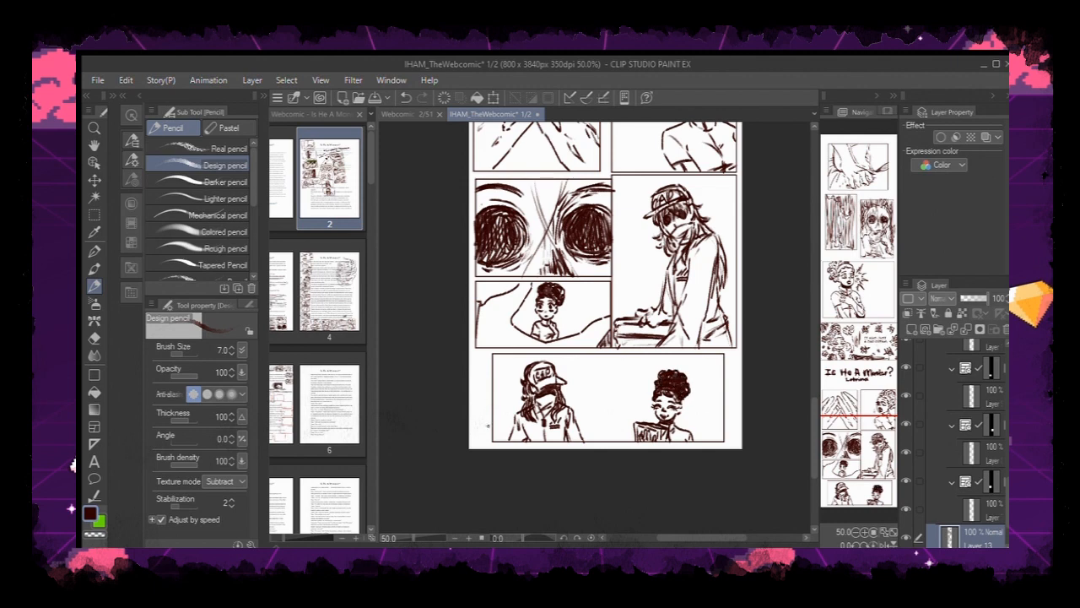
Draw small doodles between and around the two bottom-panel figures
{"action": "scroll", "scroll_direction": "down", "scroll_amount": 3}
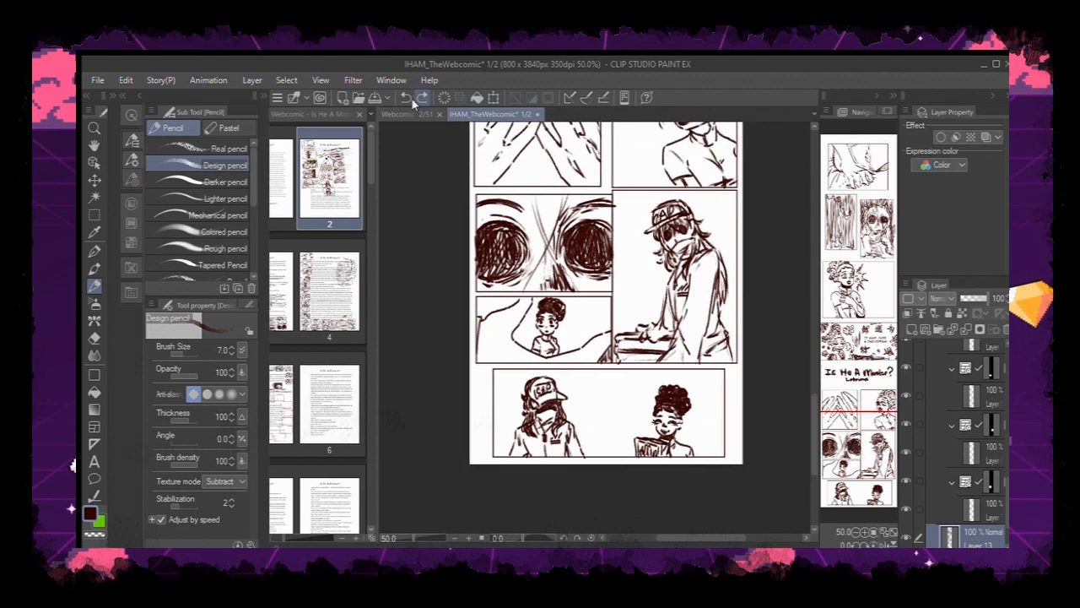
{"action": "left_click", "coordinate": [413, 115]}
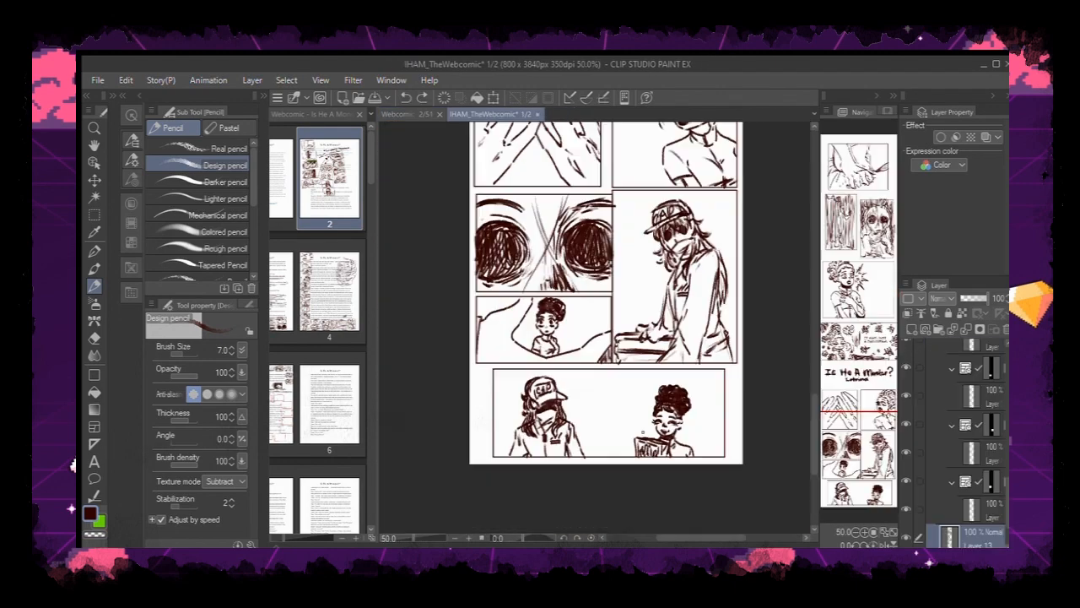
{"action": "left_click", "coordinate": [621, 405]}
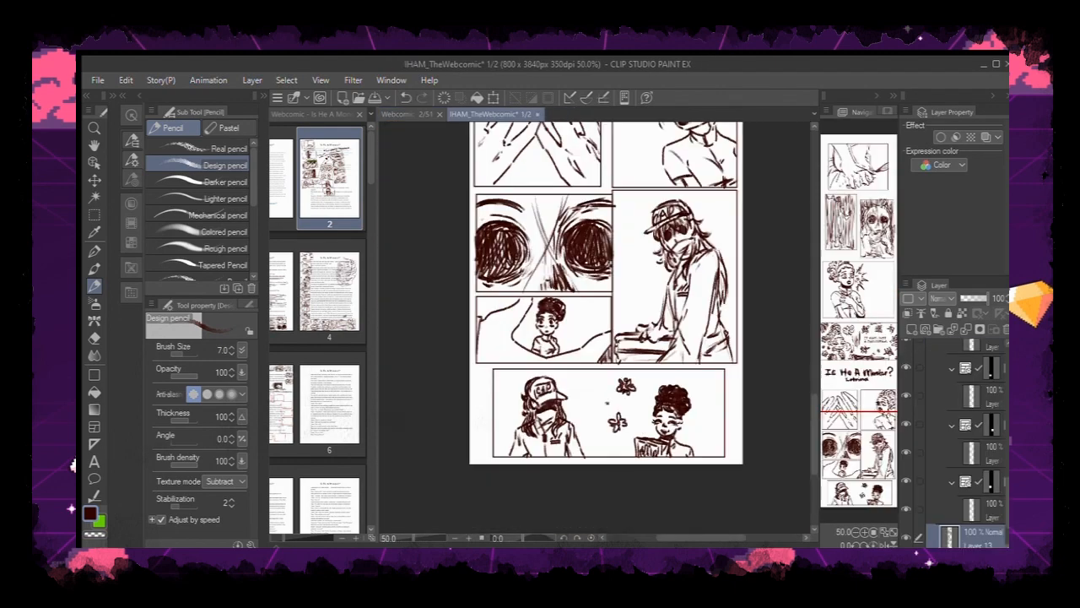
{"action": "left_click_drag", "start_coordinate": [608, 405], "coordinate": [700, 413]}
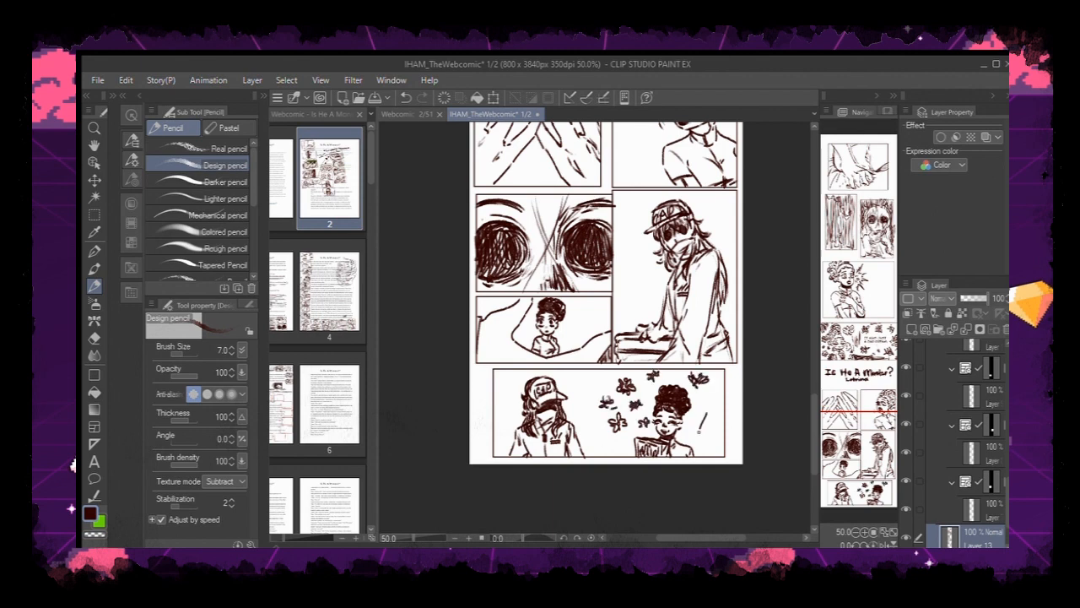